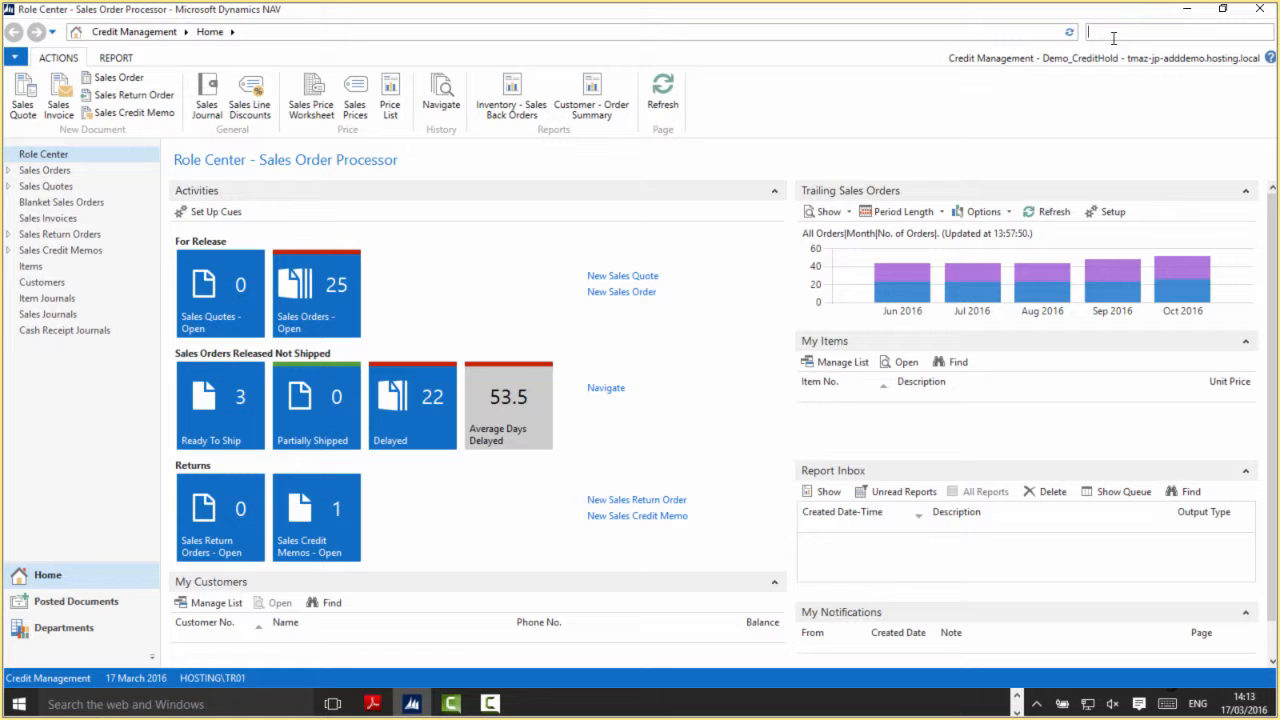
# Step: Find and open Sales & Receivables Setup by searching 'sale'
pyautogui.write('sales & rec')
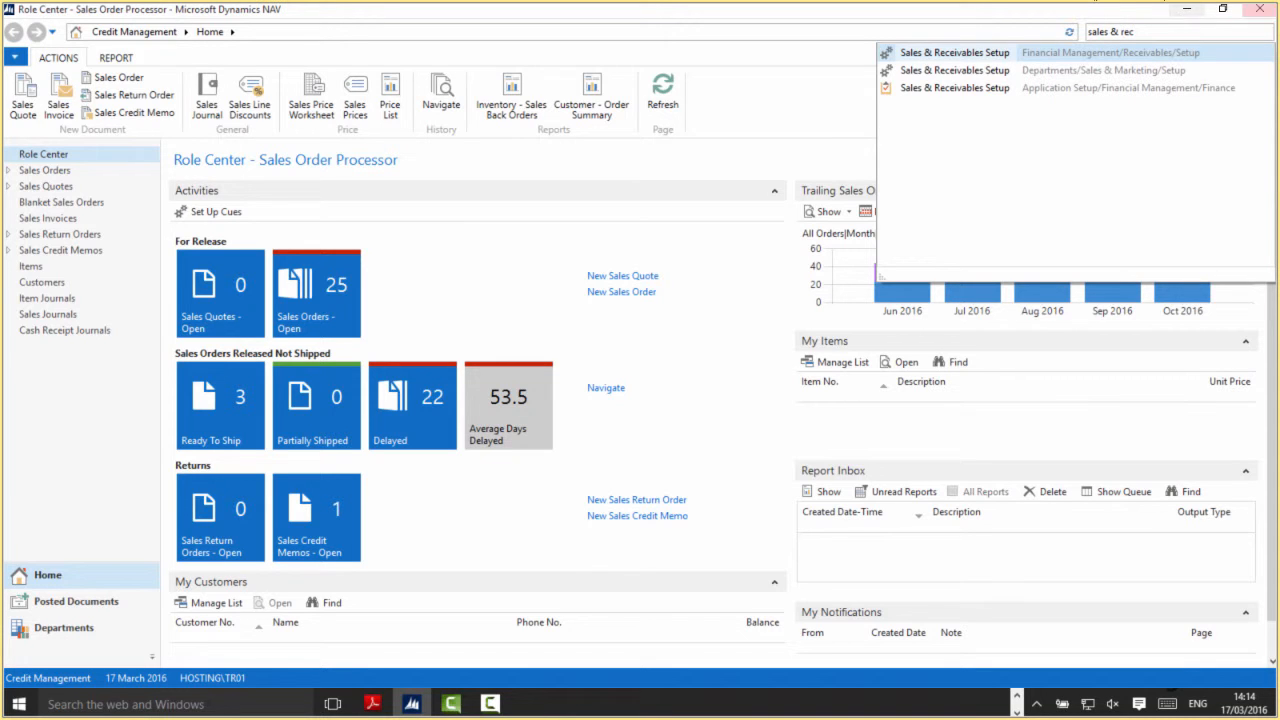
pyautogui.moveTo(954, 52)
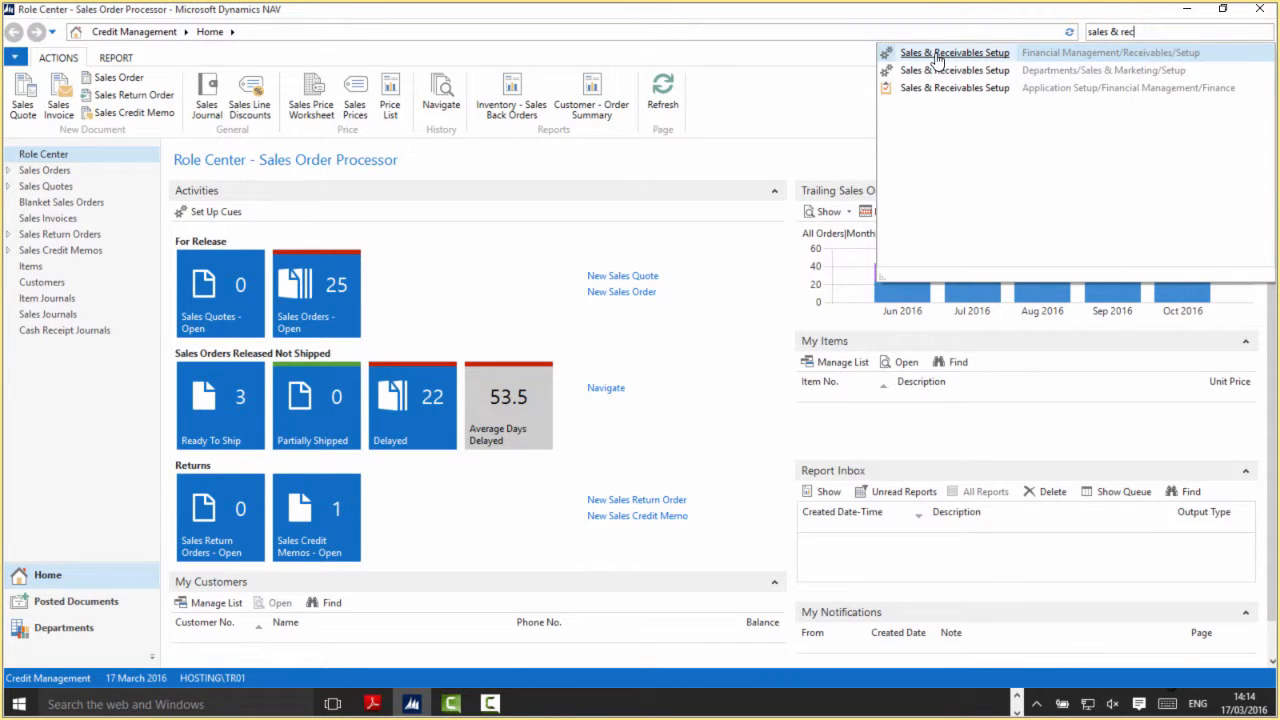
pyautogui.click(952, 52)
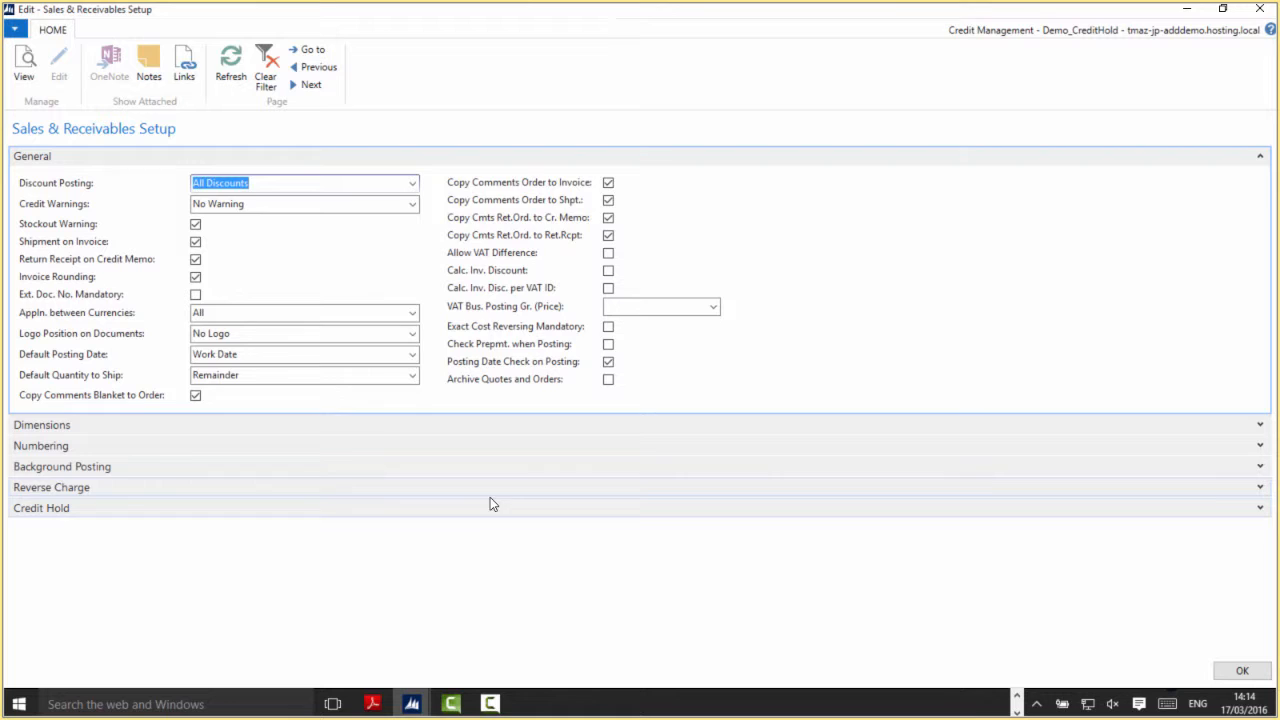
pyautogui.moveTo(84, 520)
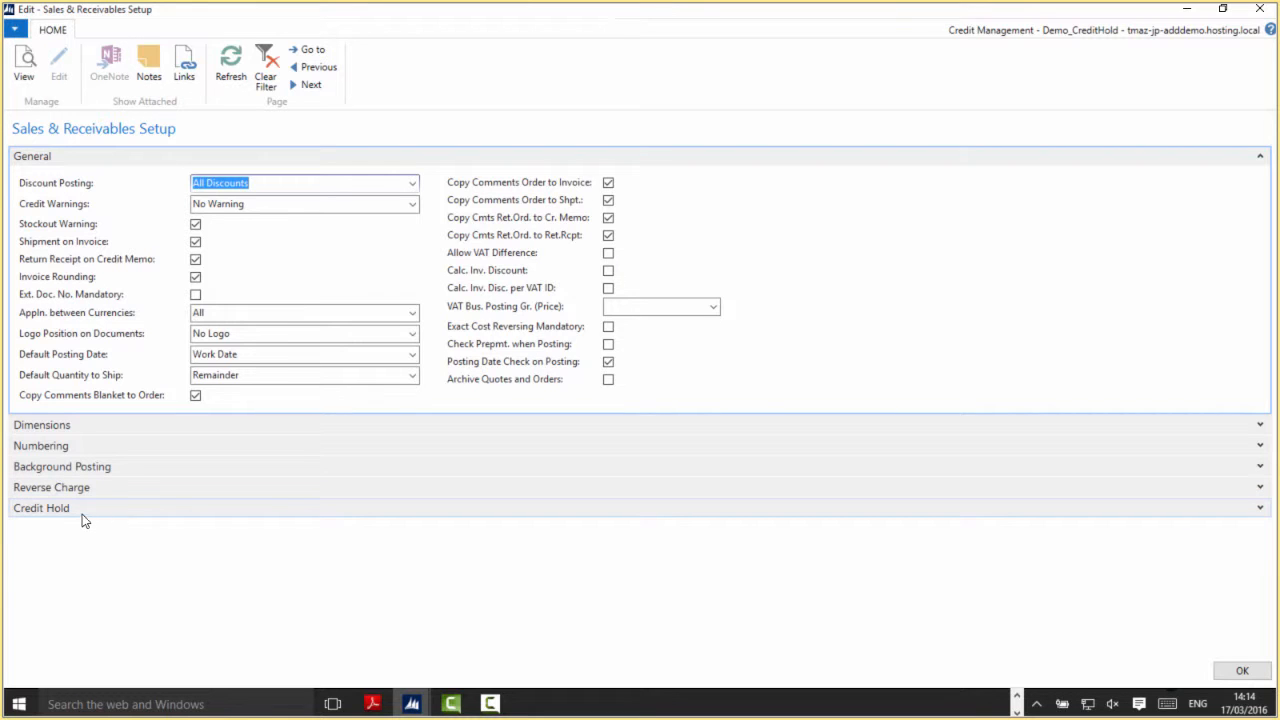
pyautogui.moveTo(100, 522)
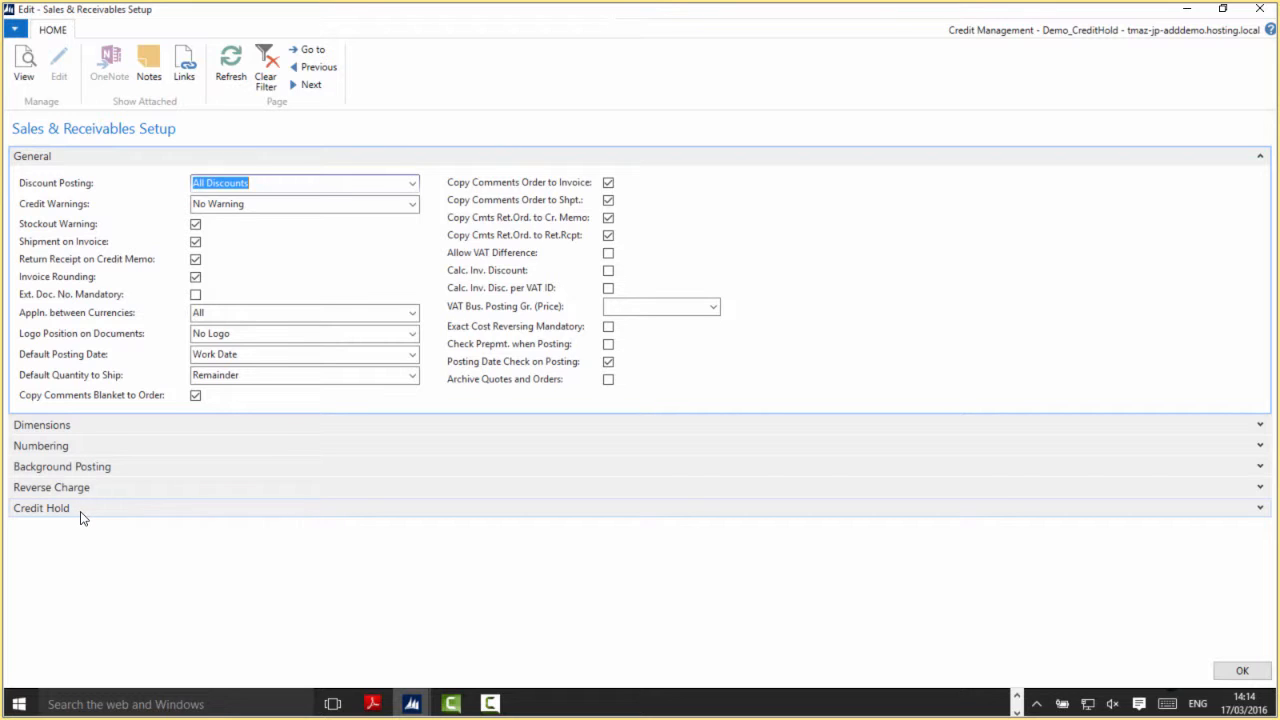
pyautogui.moveTo(1252, 508)
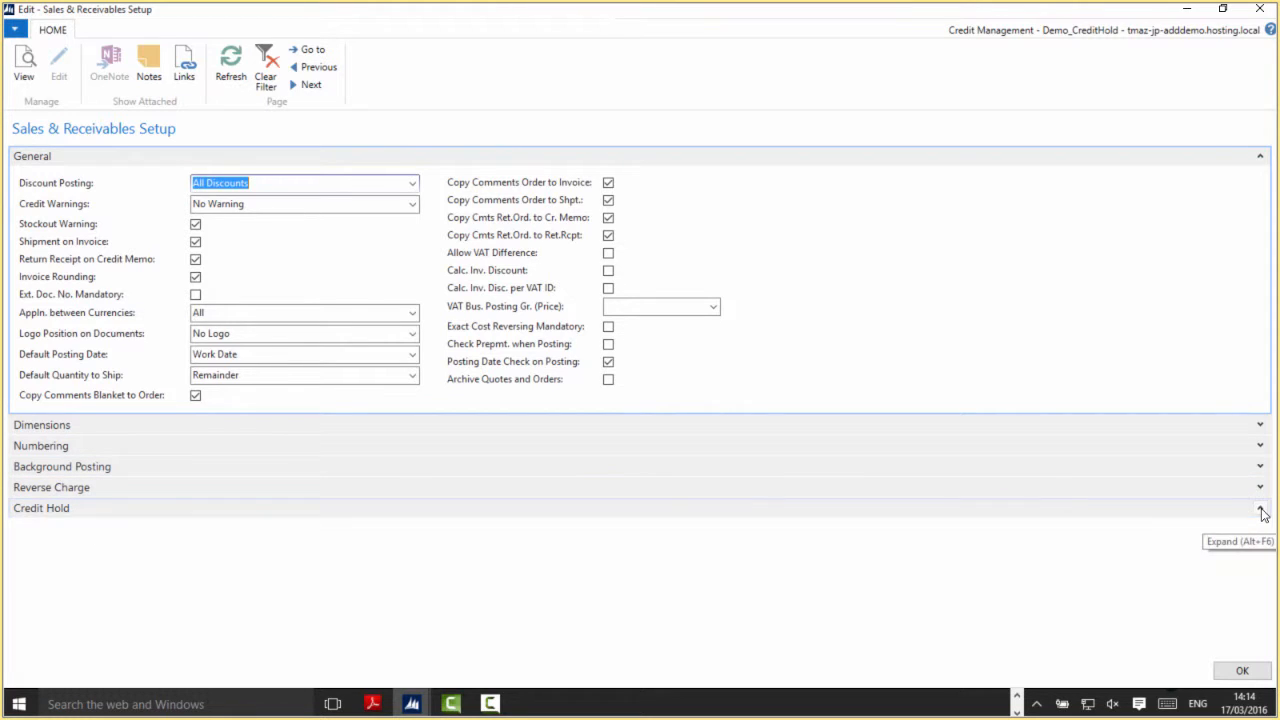
# Step: Expand the Credit Hold FastTab to show the per-document credit hold options
pyautogui.click(1252, 504)
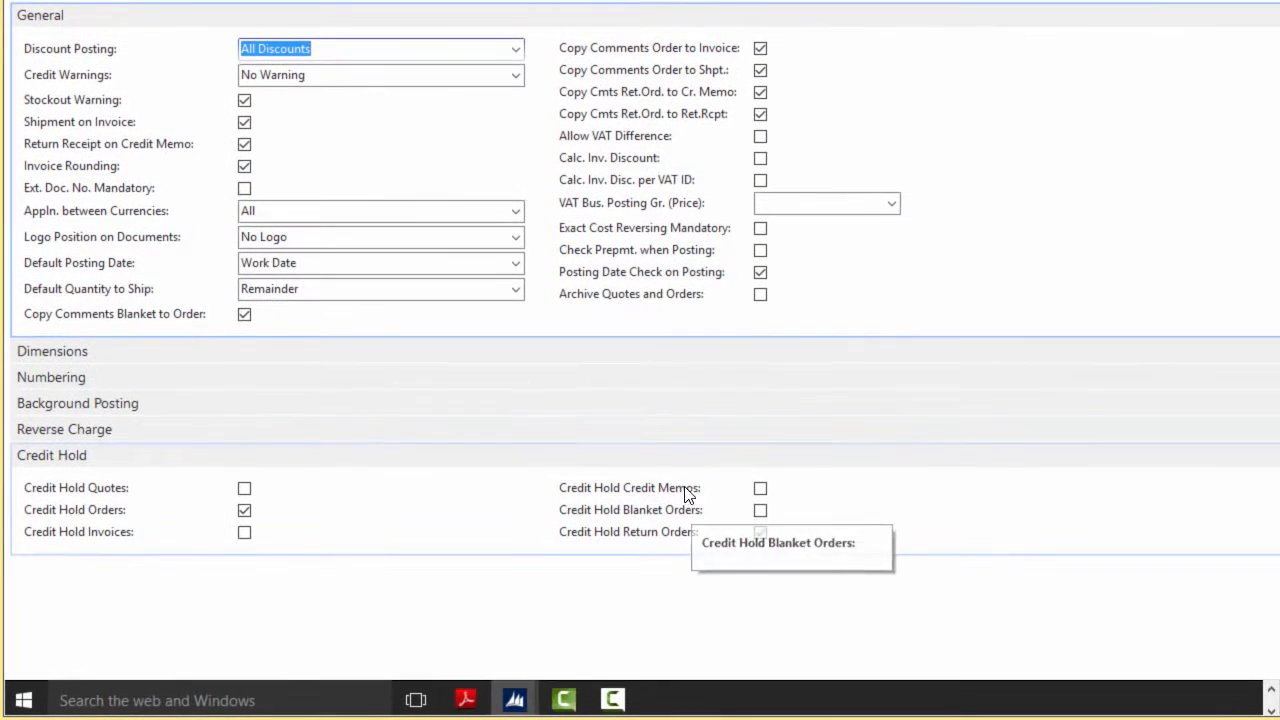
# Step: Enable Credit Hold Return Orders, keeping Credit Hold Orders selected
pyautogui.click(760, 532)
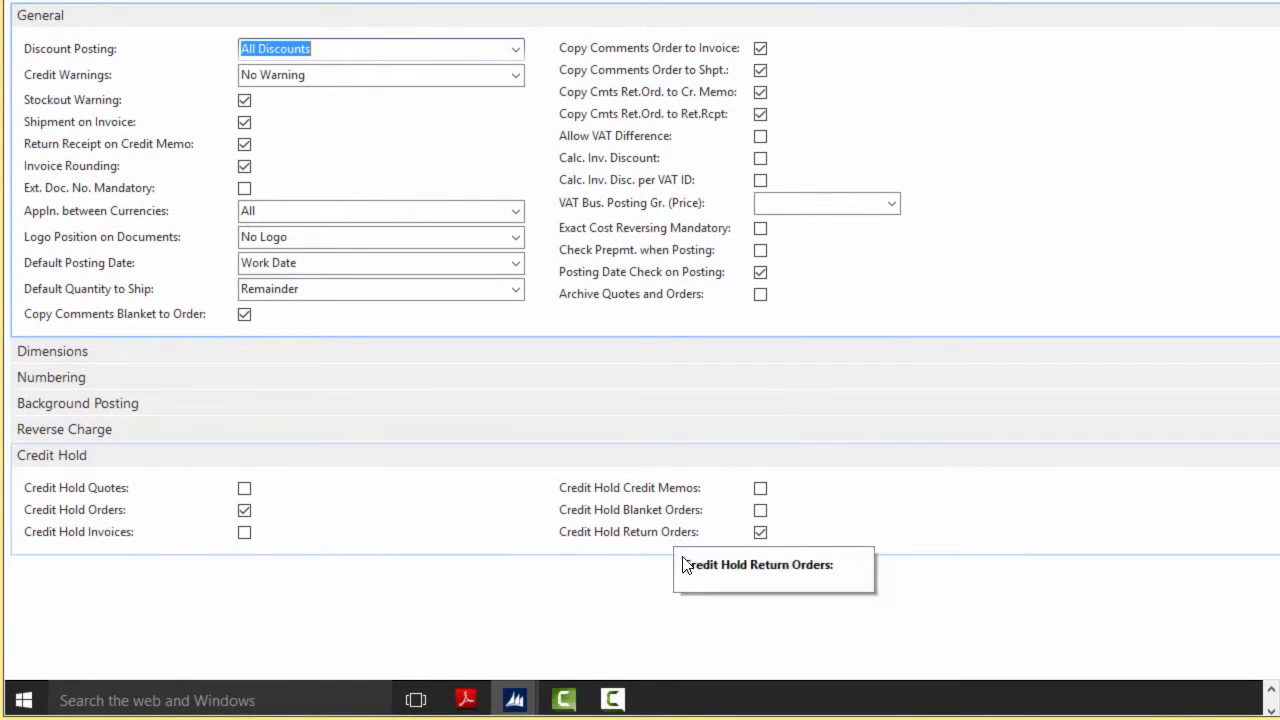
pyautogui.moveTo(112, 500)
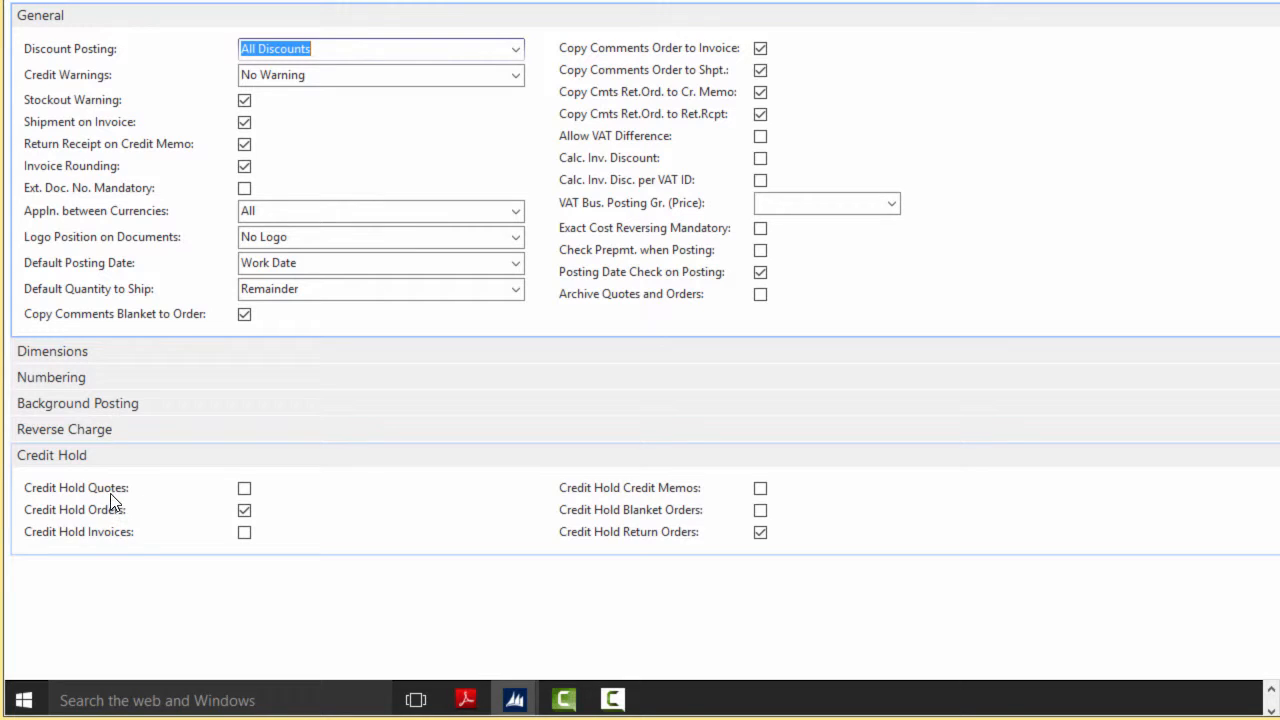
pyautogui.moveTo(110, 532)
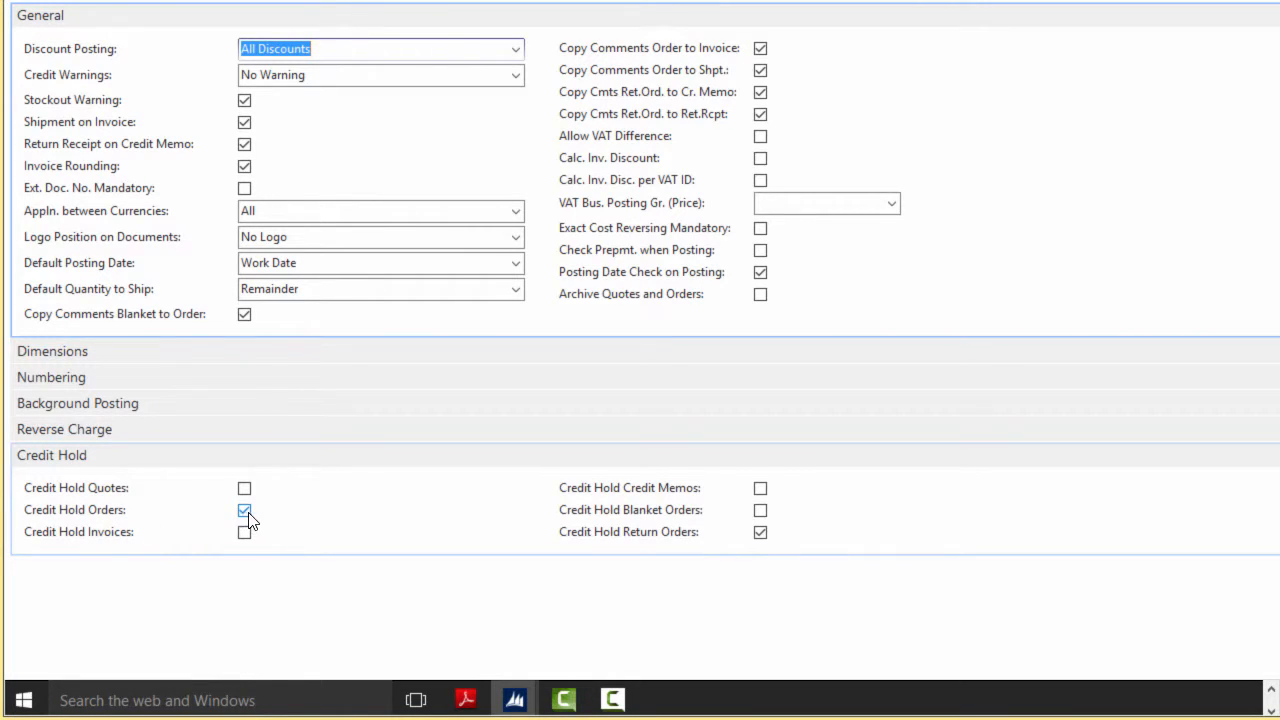
pyautogui.click(244, 510)
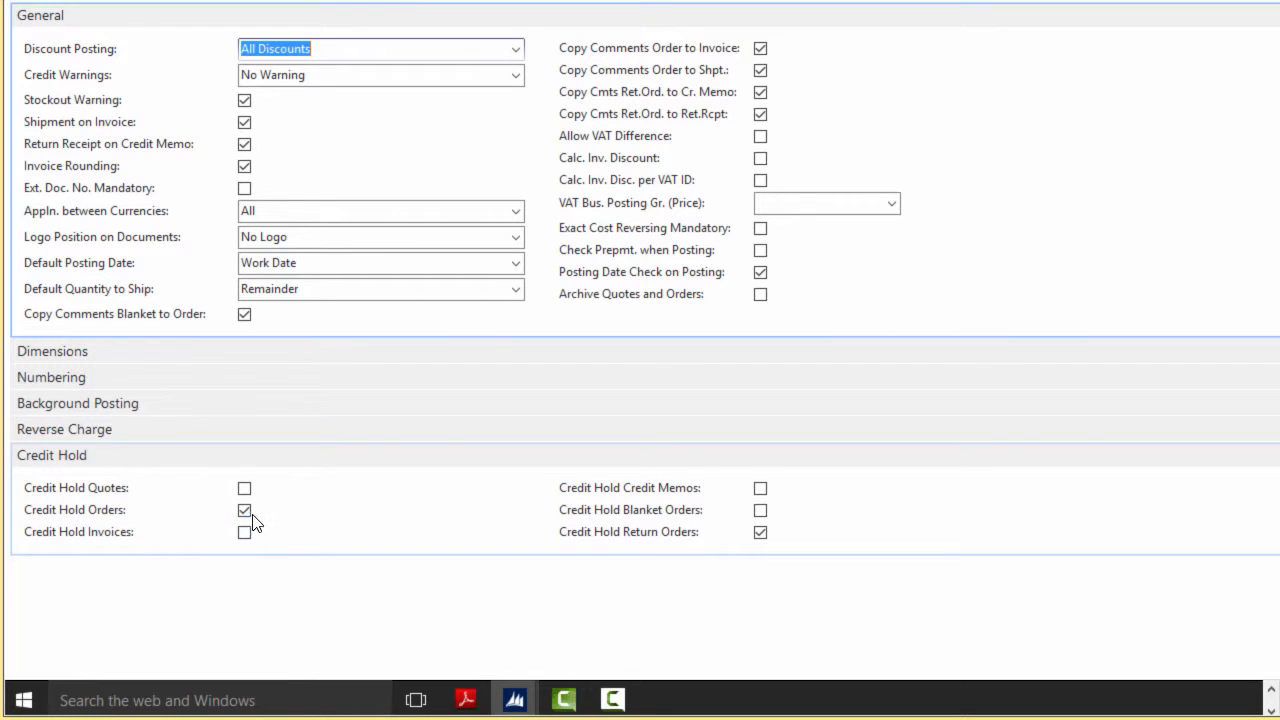
pyautogui.moveTo(332, 528)
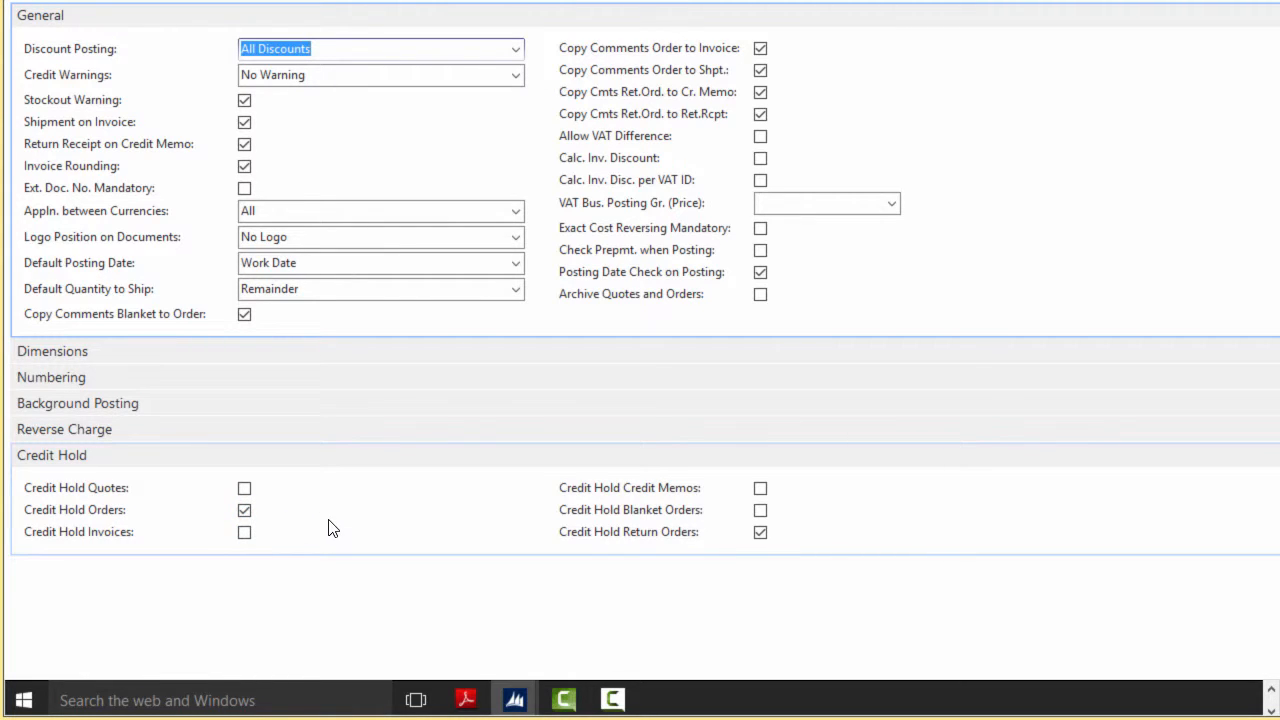
pyautogui.moveTo(340, 528)
pyautogui.write('sales')
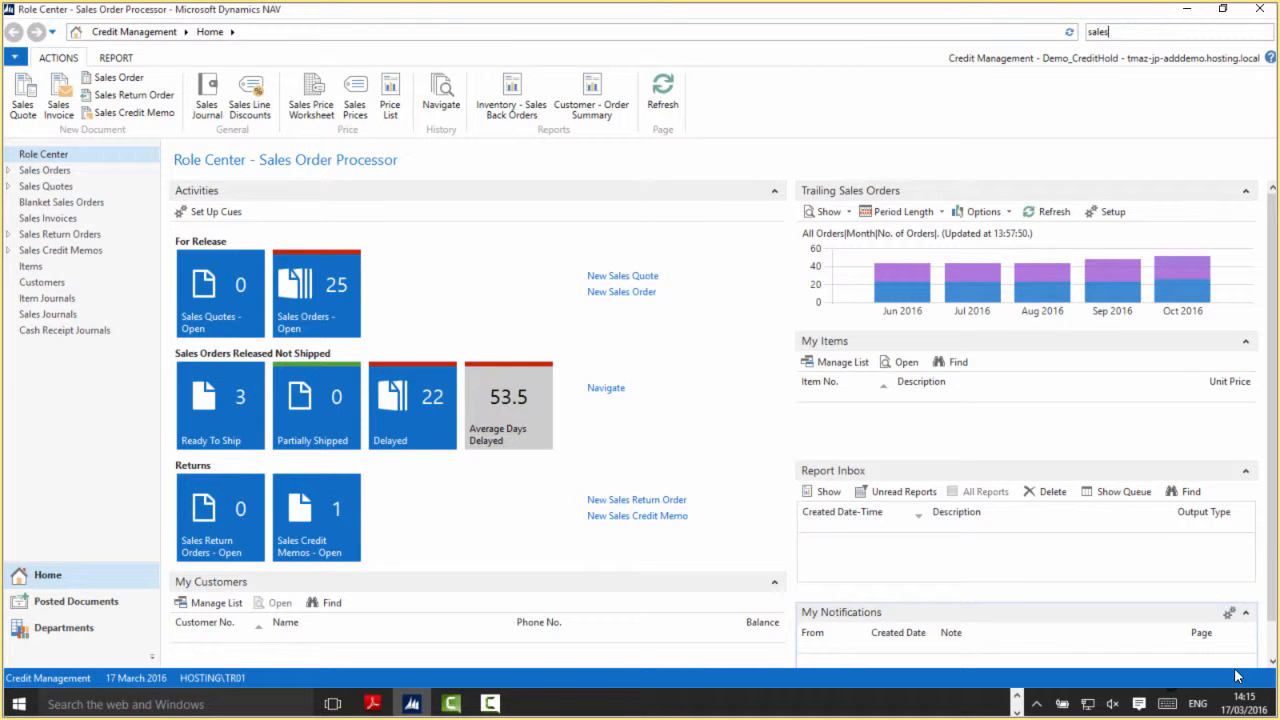
# Step: Search 'customer' and open the Customers list to reach 10000 The Cannon Group PLC
pyautogui.write('customer')
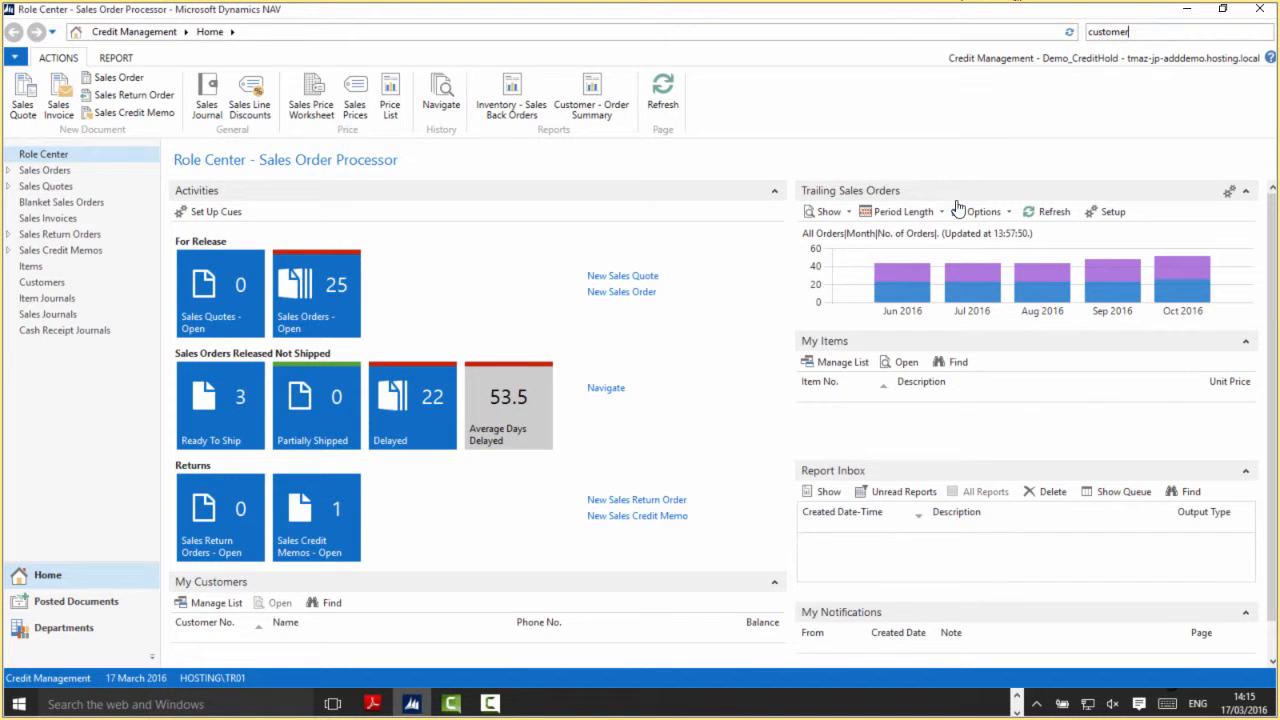
pyautogui.click(42, 282)
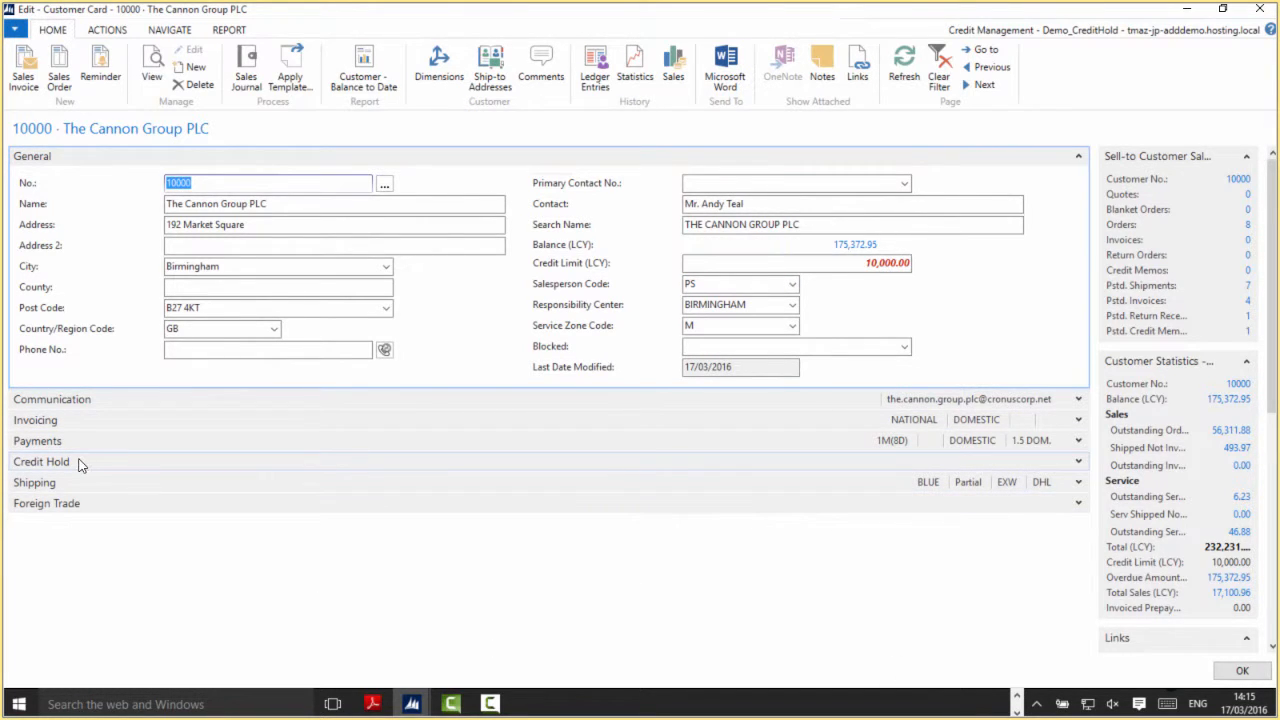
pyautogui.moveTo(88, 468)
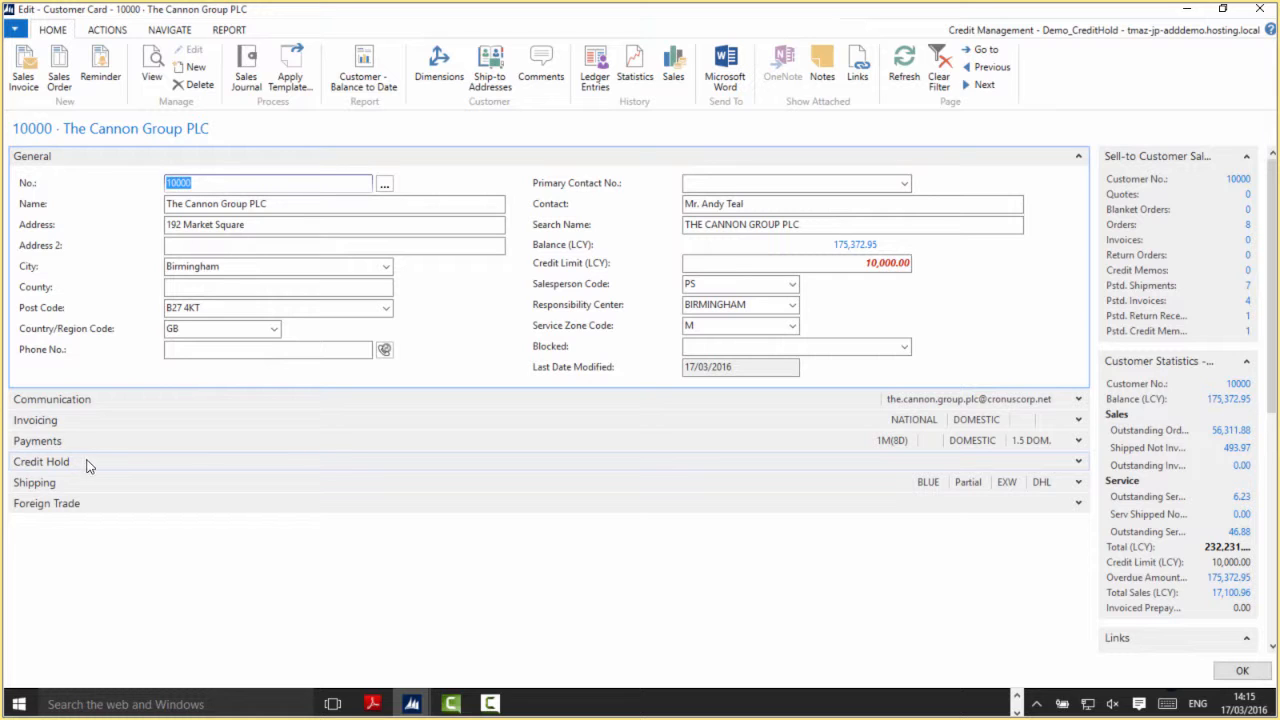
pyautogui.moveTo(80, 462)
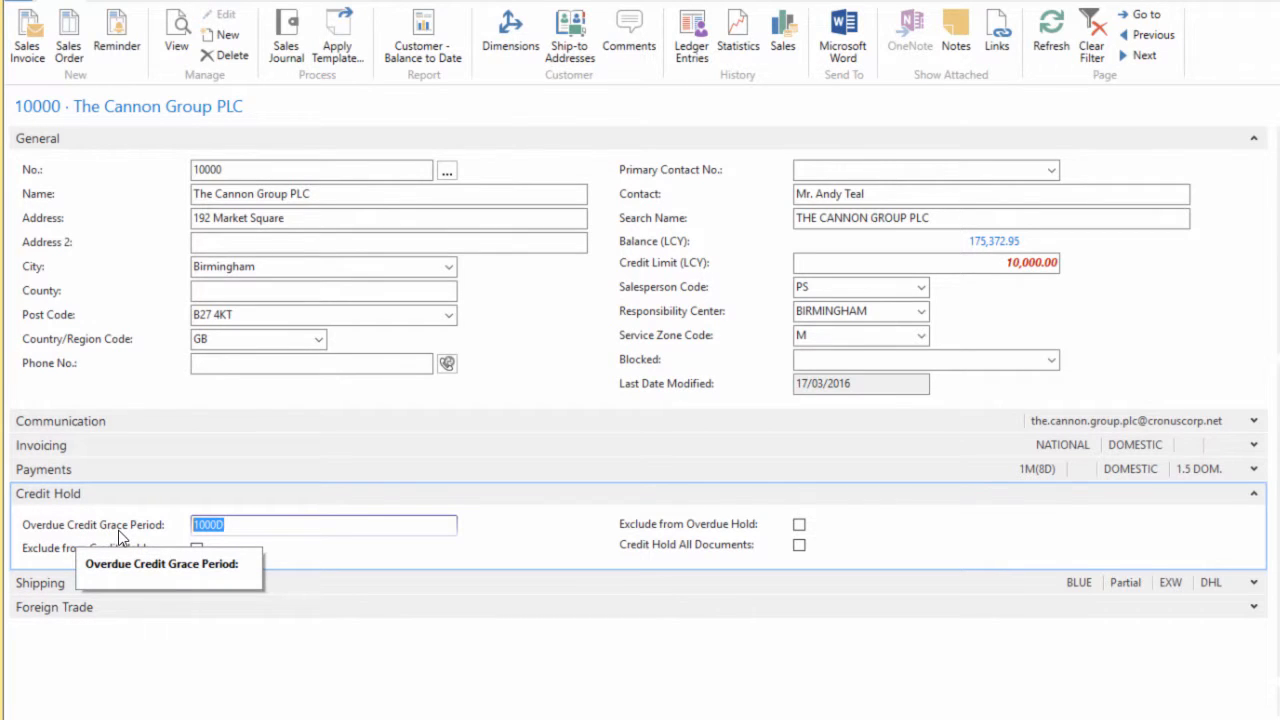
pyautogui.moveTo(256, 524)
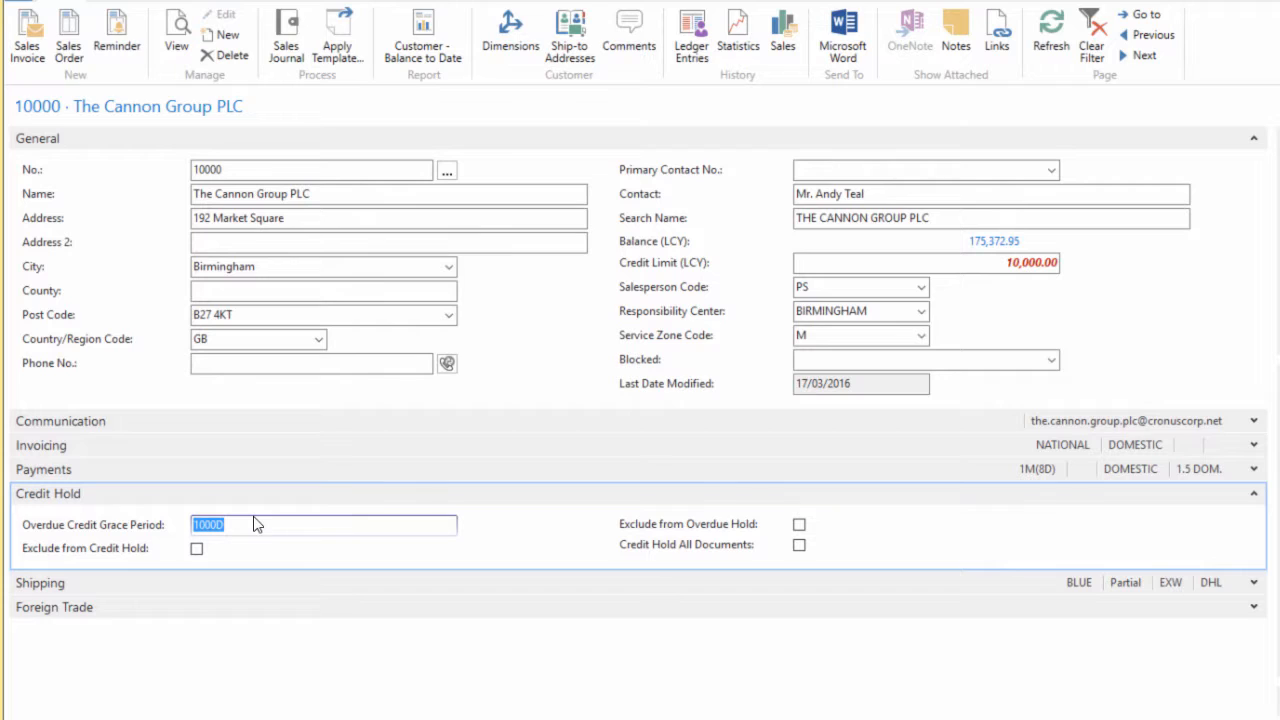
# Step: Review the Credit Hold fields, including Overdue Credit Grace Period, on The Cannon Group PLC card
pyautogui.click(250, 524)
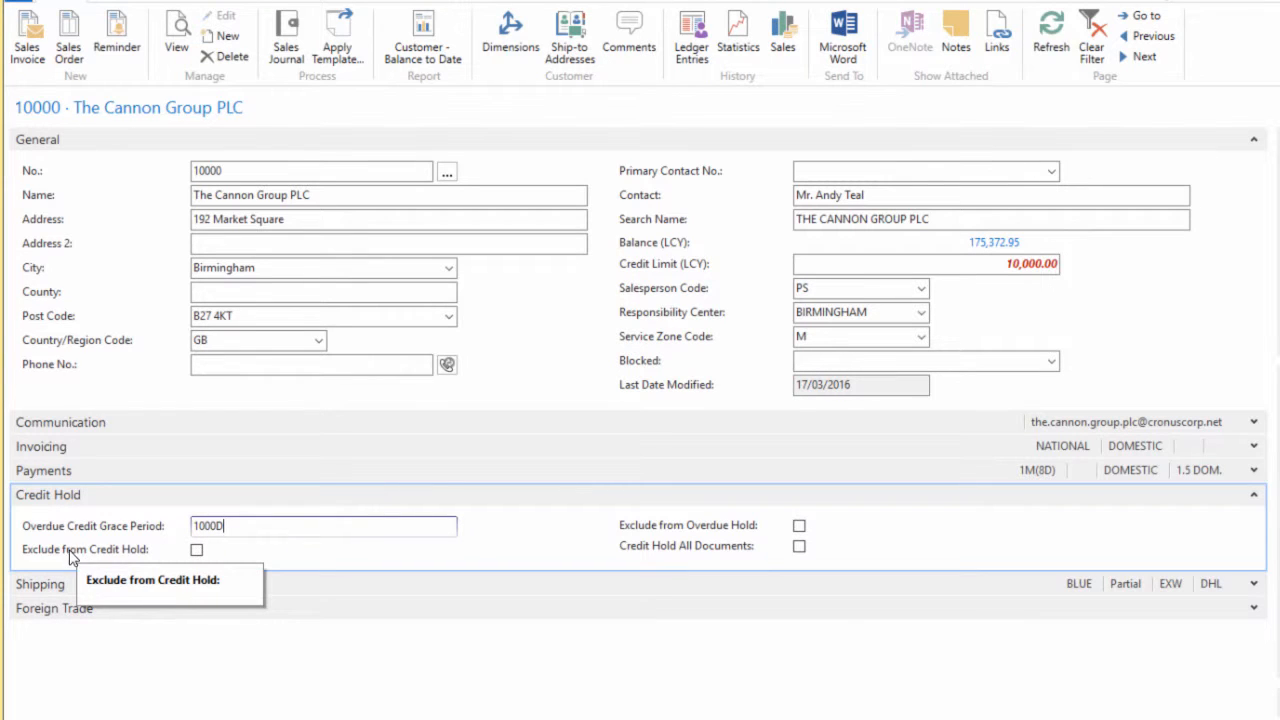
pyautogui.moveTo(116, 552)
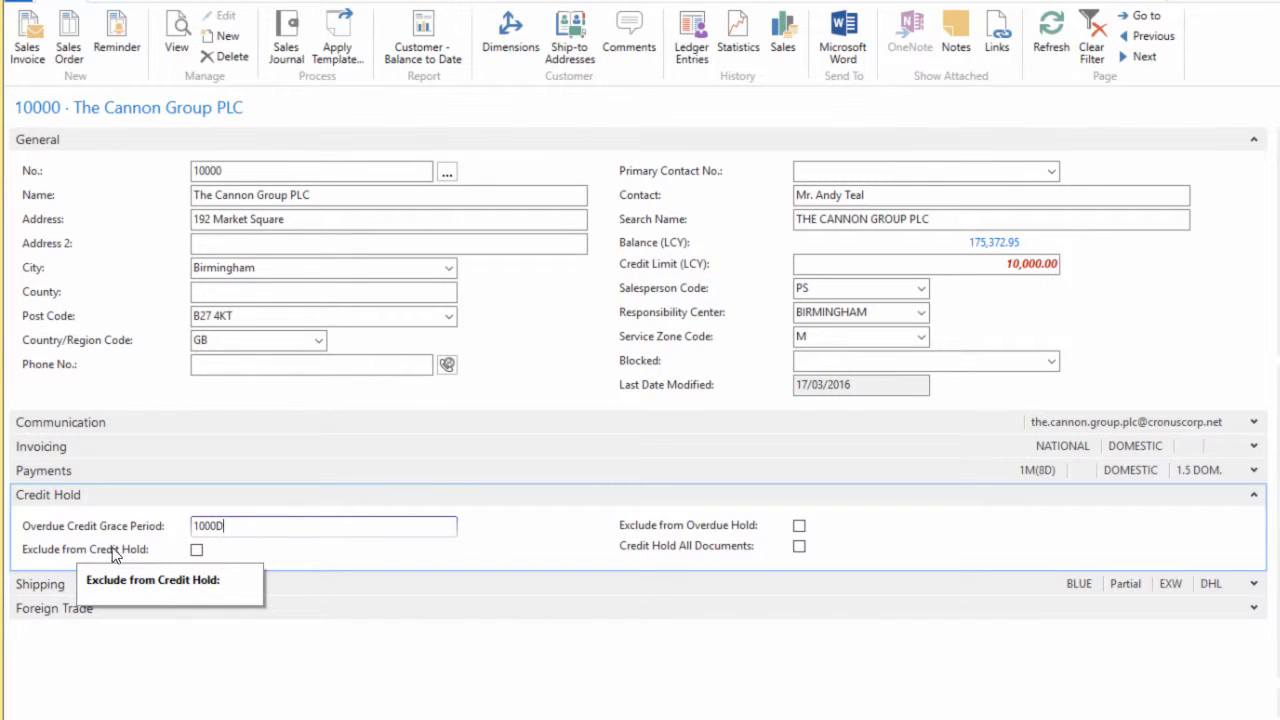
pyautogui.moveTo(64, 558)
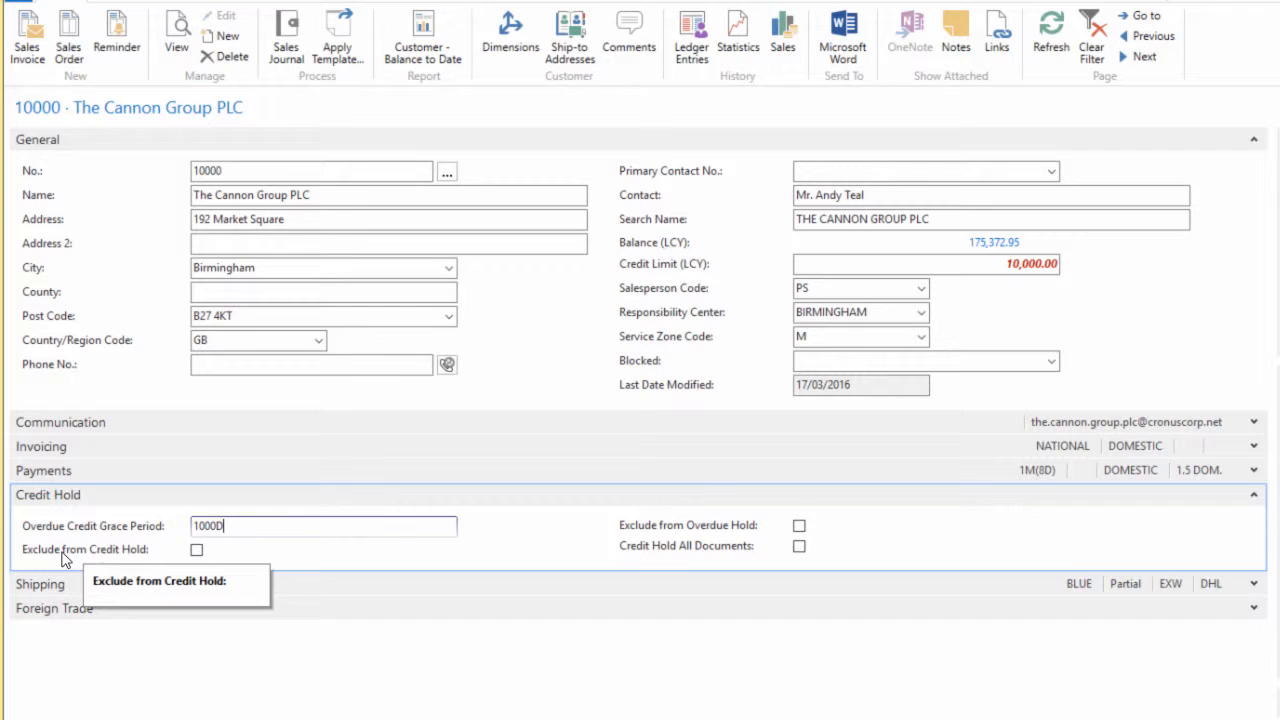
pyautogui.moveTo(138, 568)
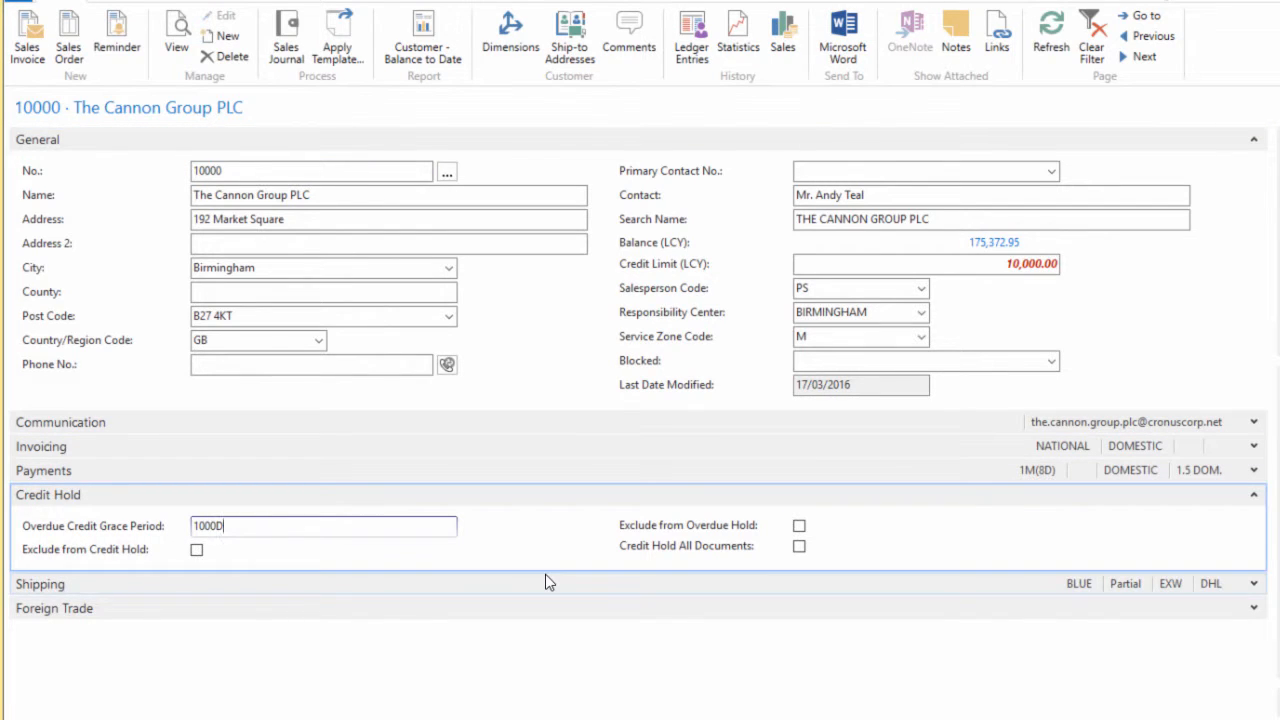
pyautogui.moveTo(668, 560)
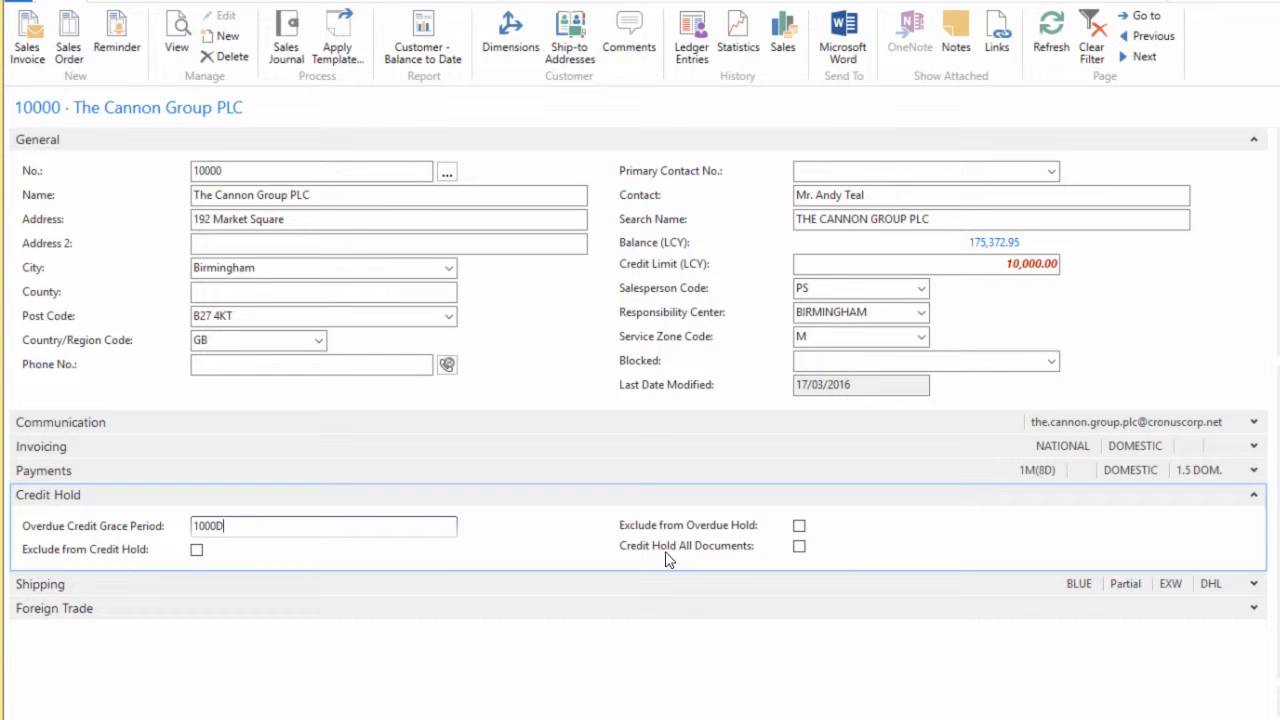
pyautogui.moveTo(734, 560)
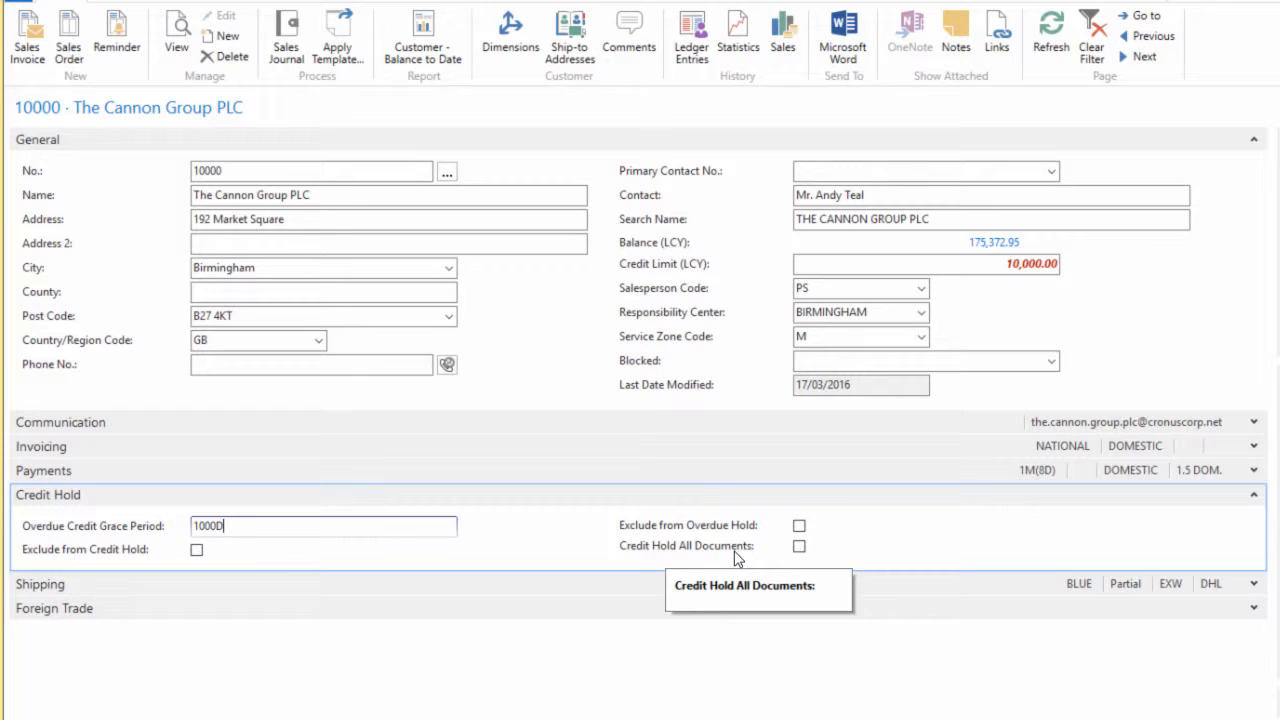
pyautogui.click(800, 546)
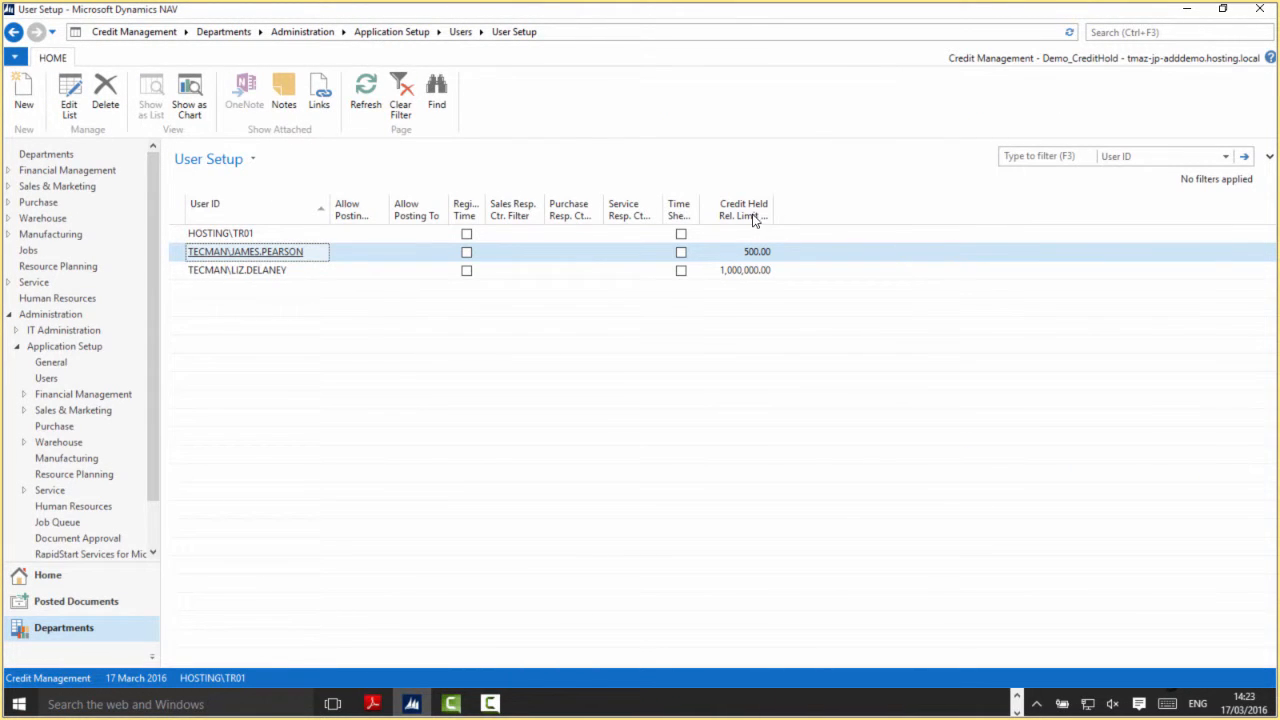
pyautogui.moveTo(752, 214)
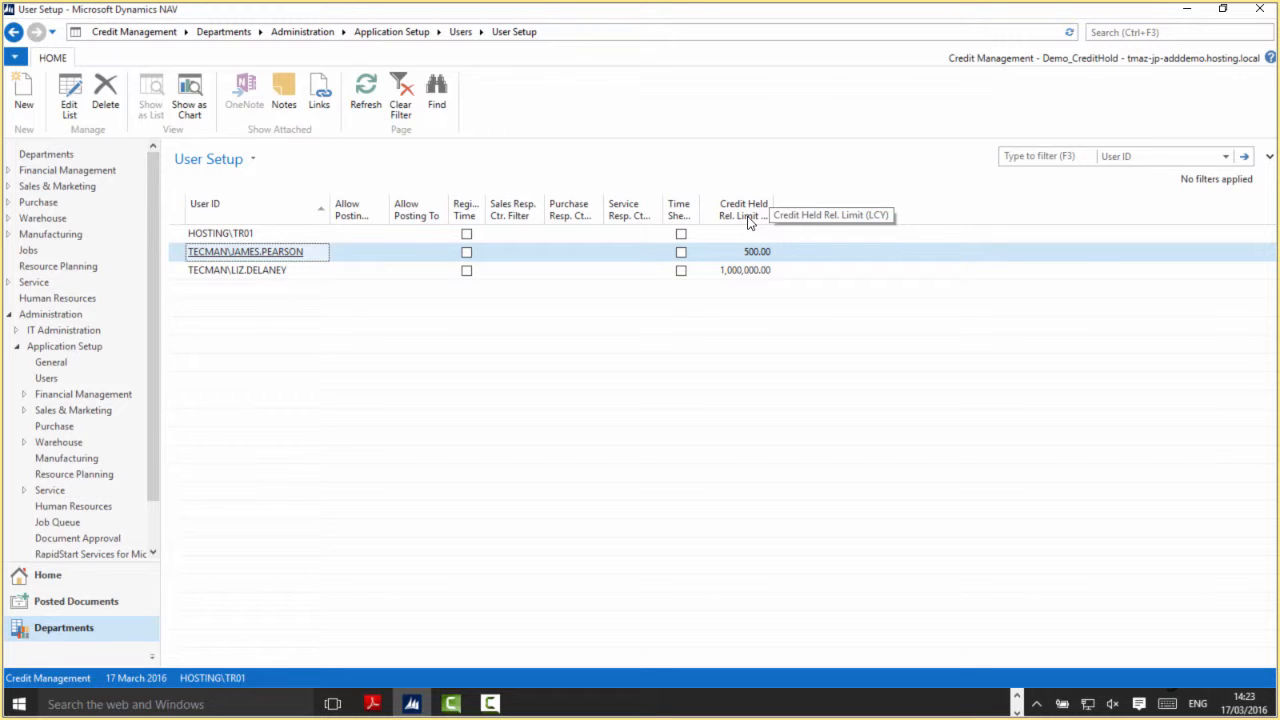
pyautogui.click(740, 232)
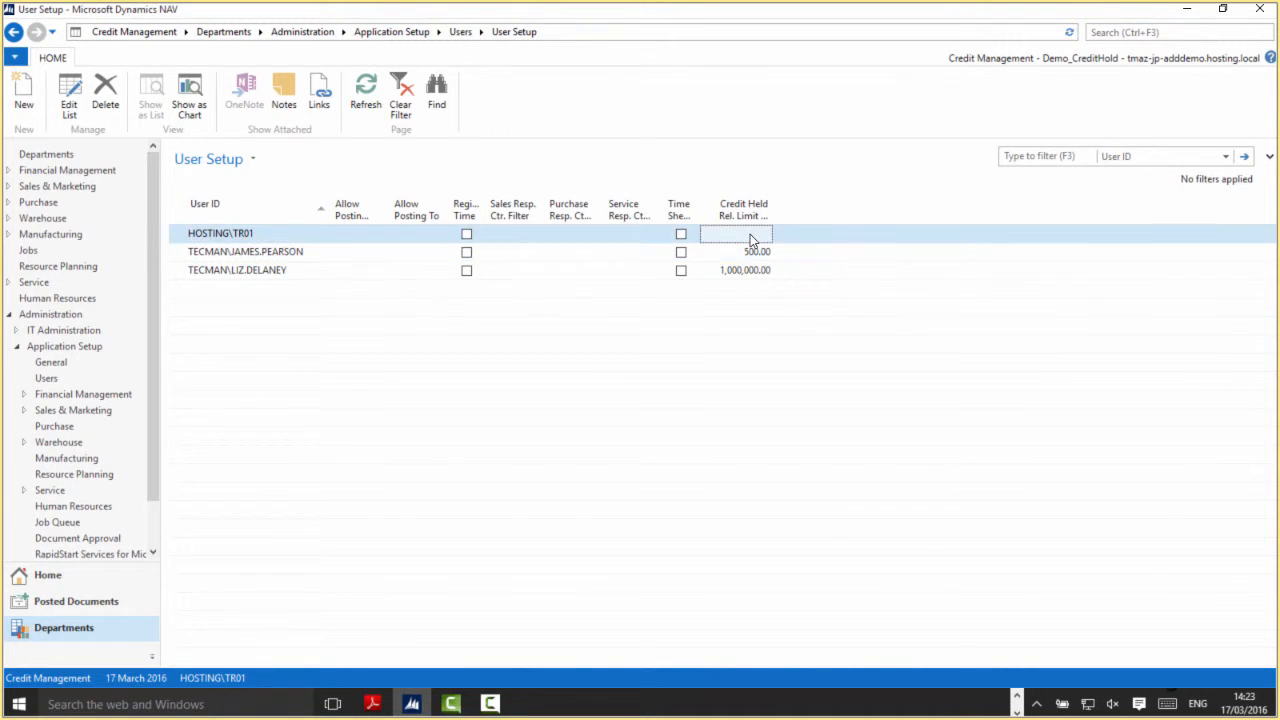
pyautogui.click(744, 252)
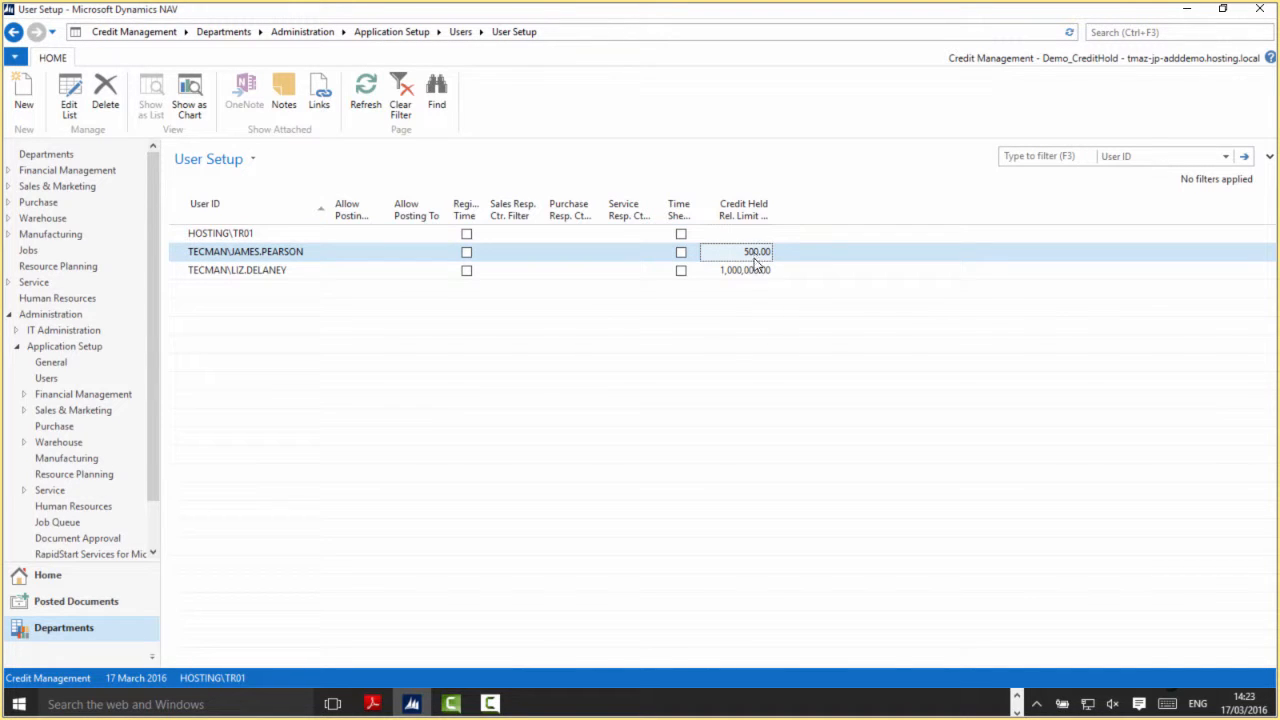
pyautogui.click(740, 270)
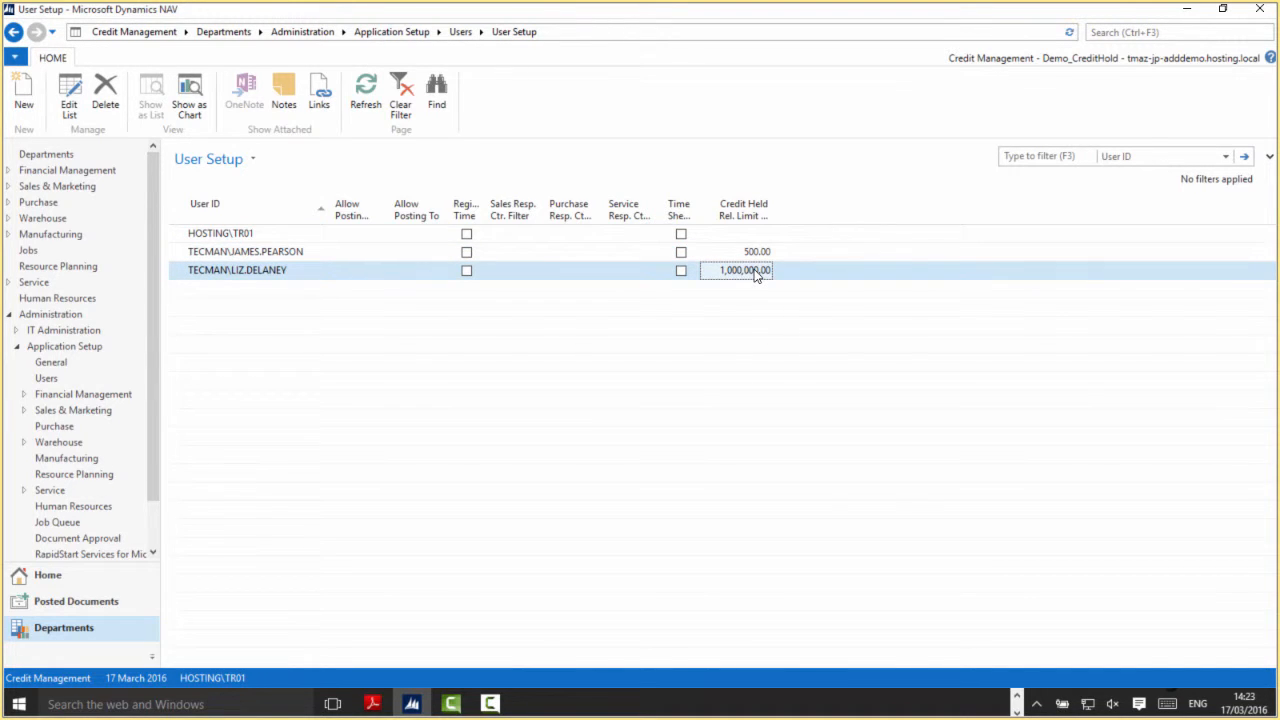
pyautogui.click(754, 252)
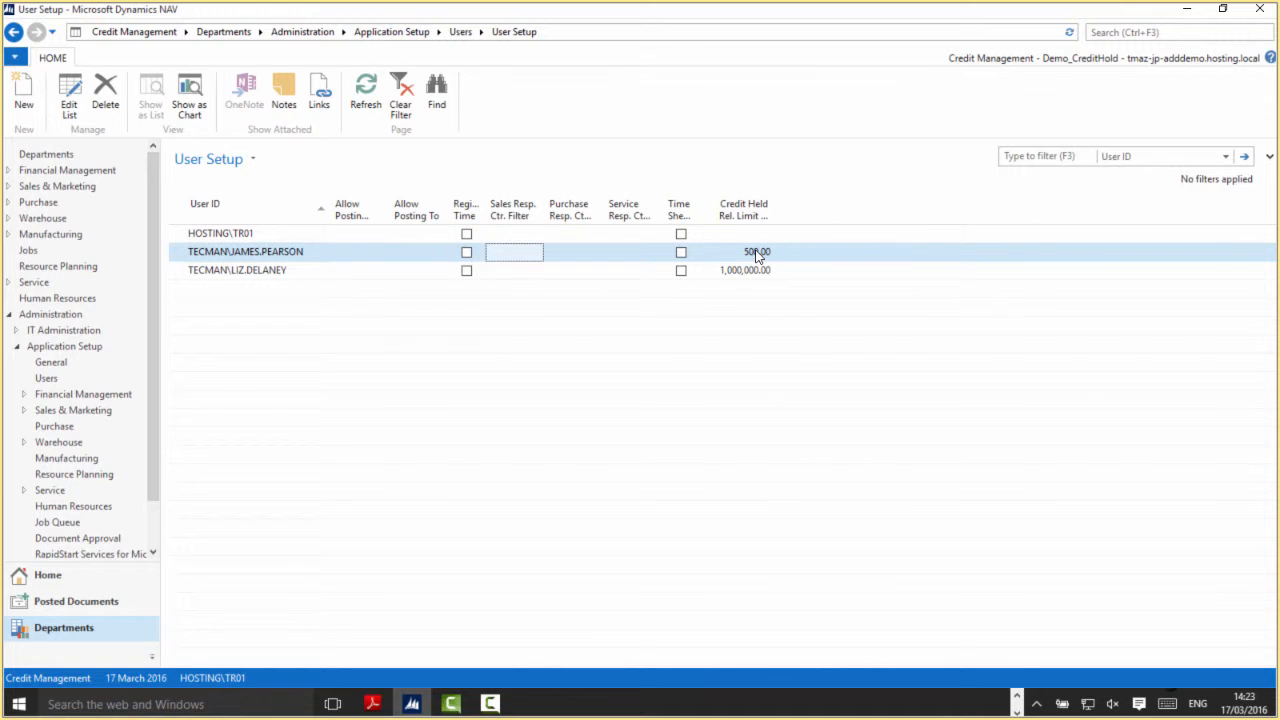
pyautogui.click(744, 252)
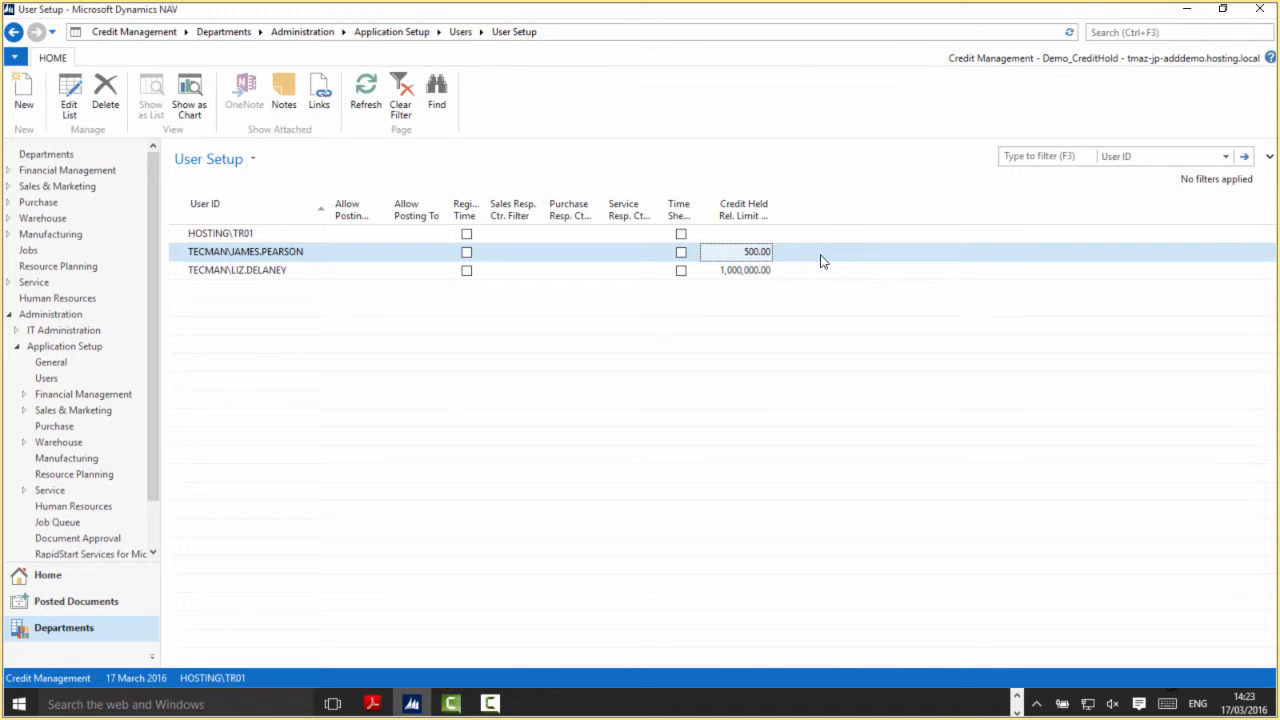
pyautogui.moveTo(758, 210)
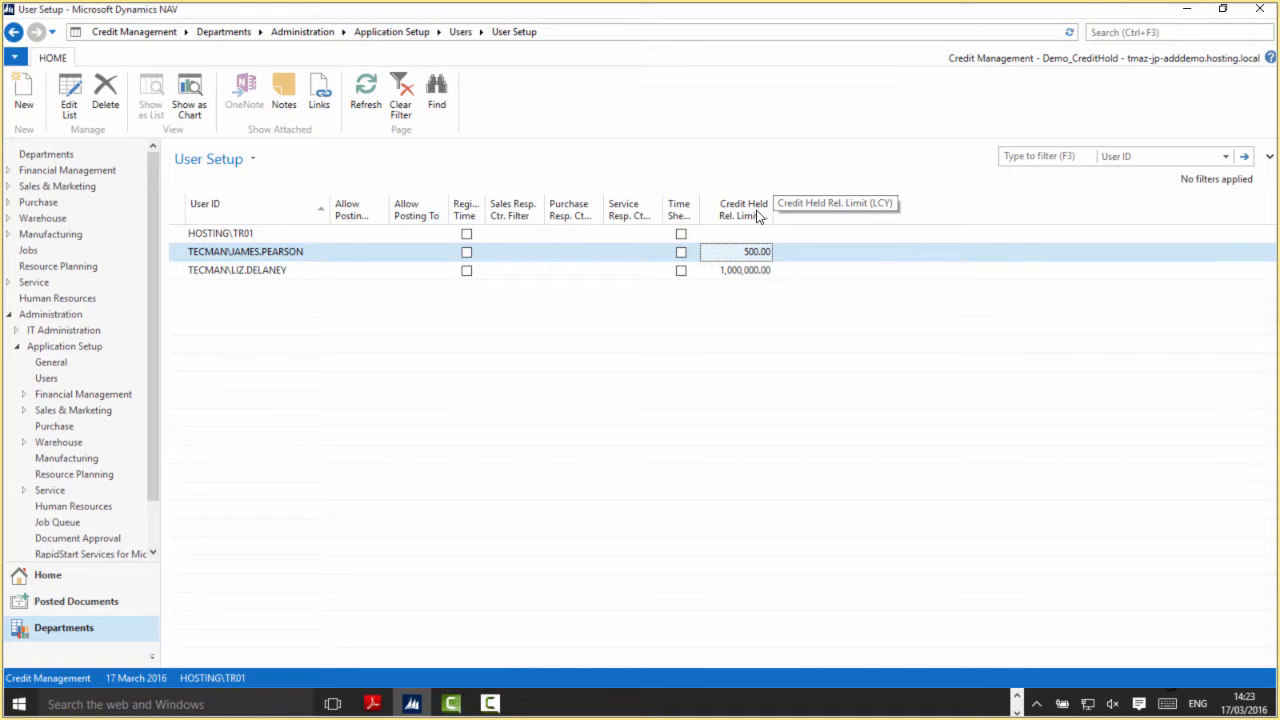
pyautogui.moveTo(302, 332)
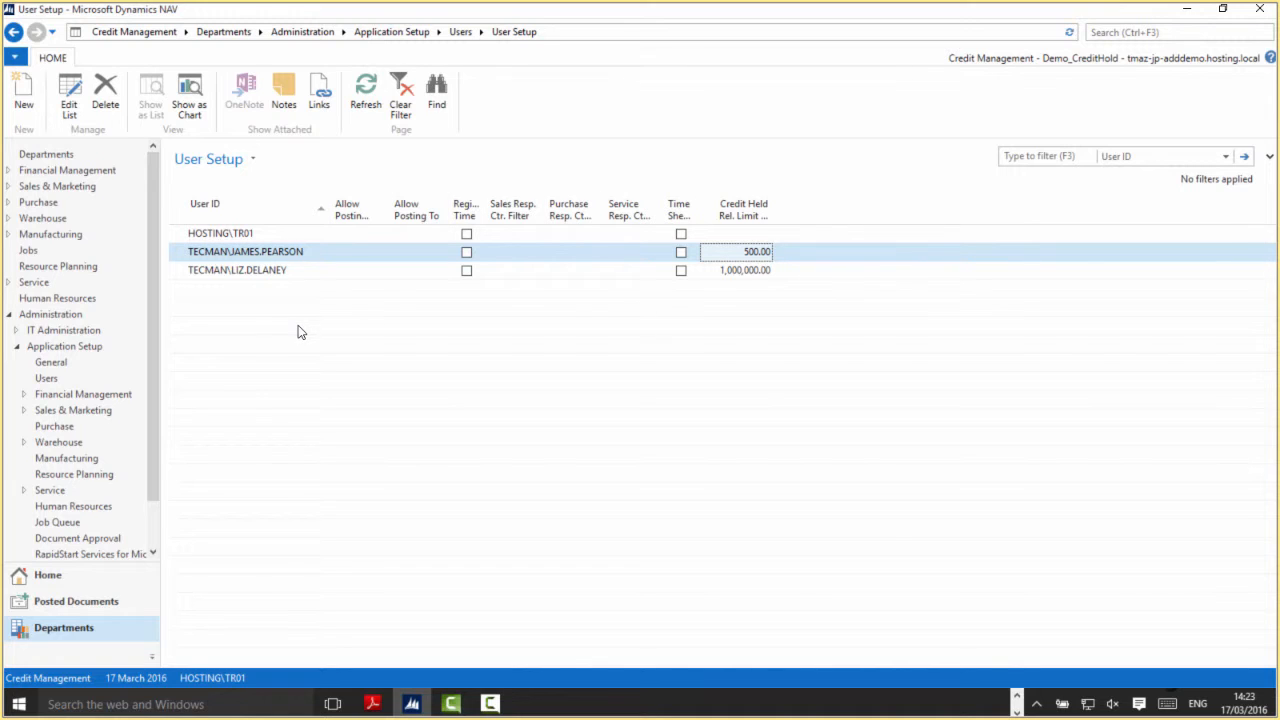
pyautogui.moveTo(564, 320)
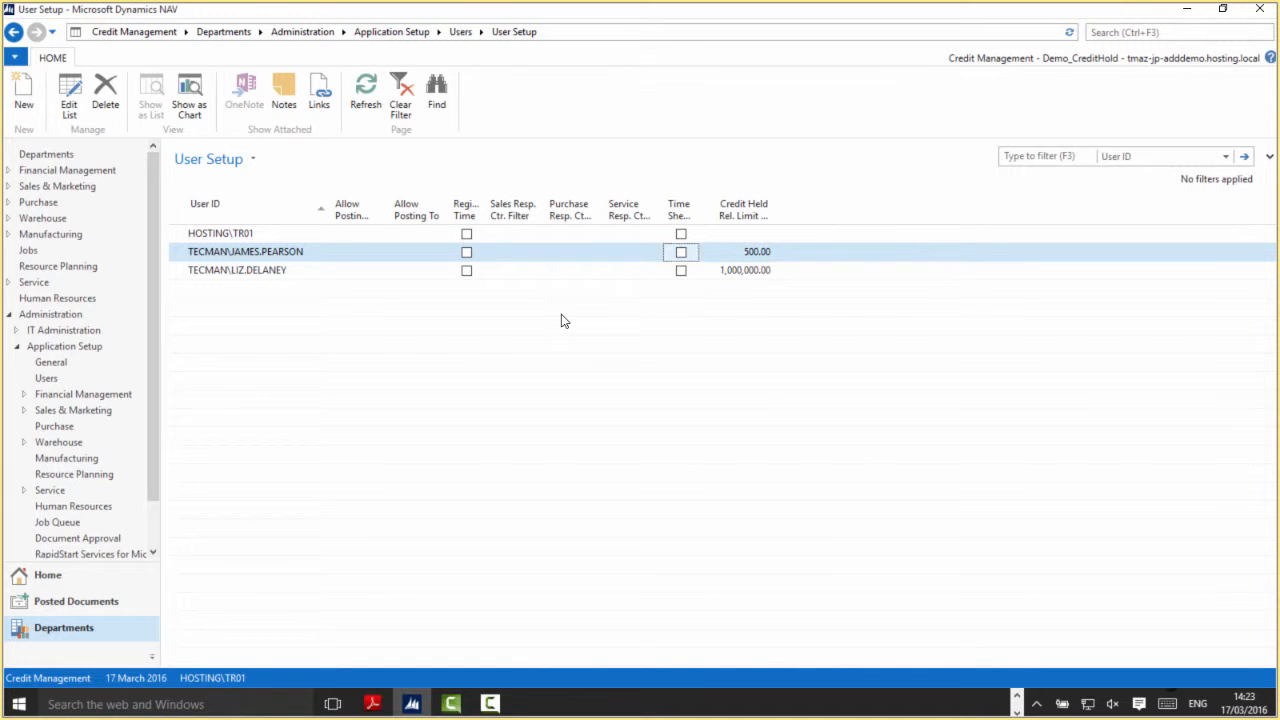
pyautogui.click(236, 270)
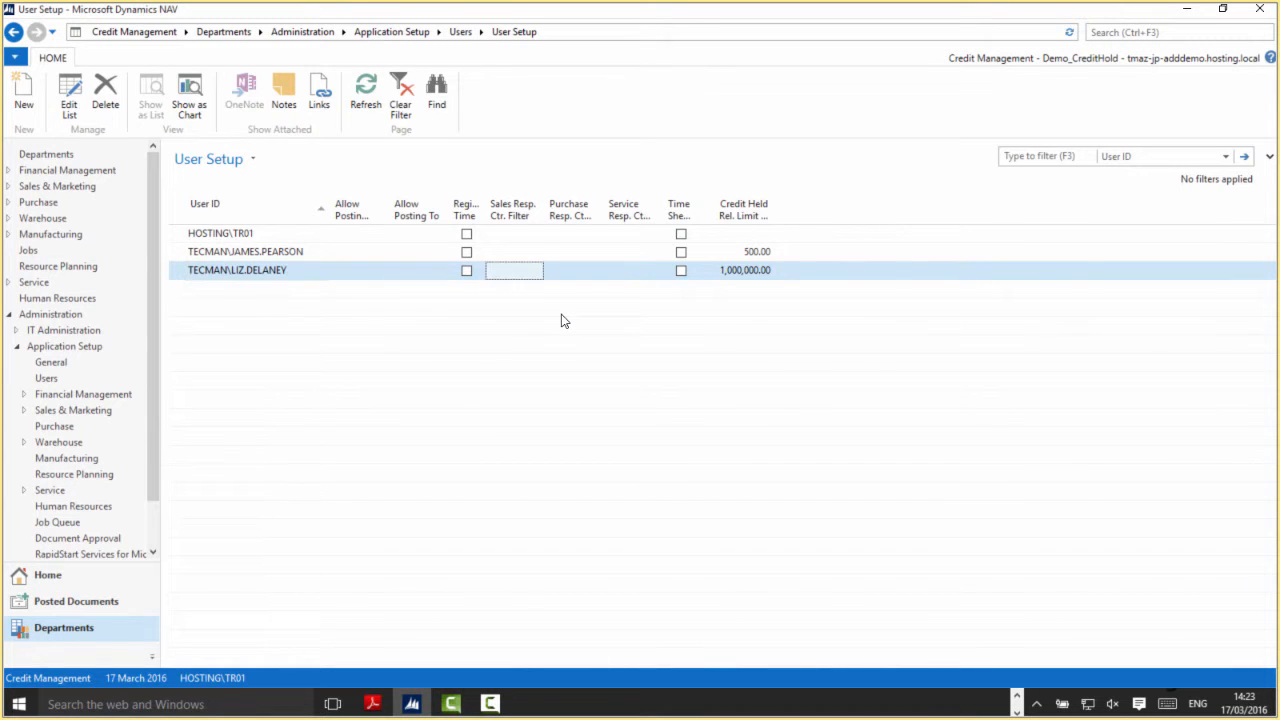
pyautogui.click(736, 270)
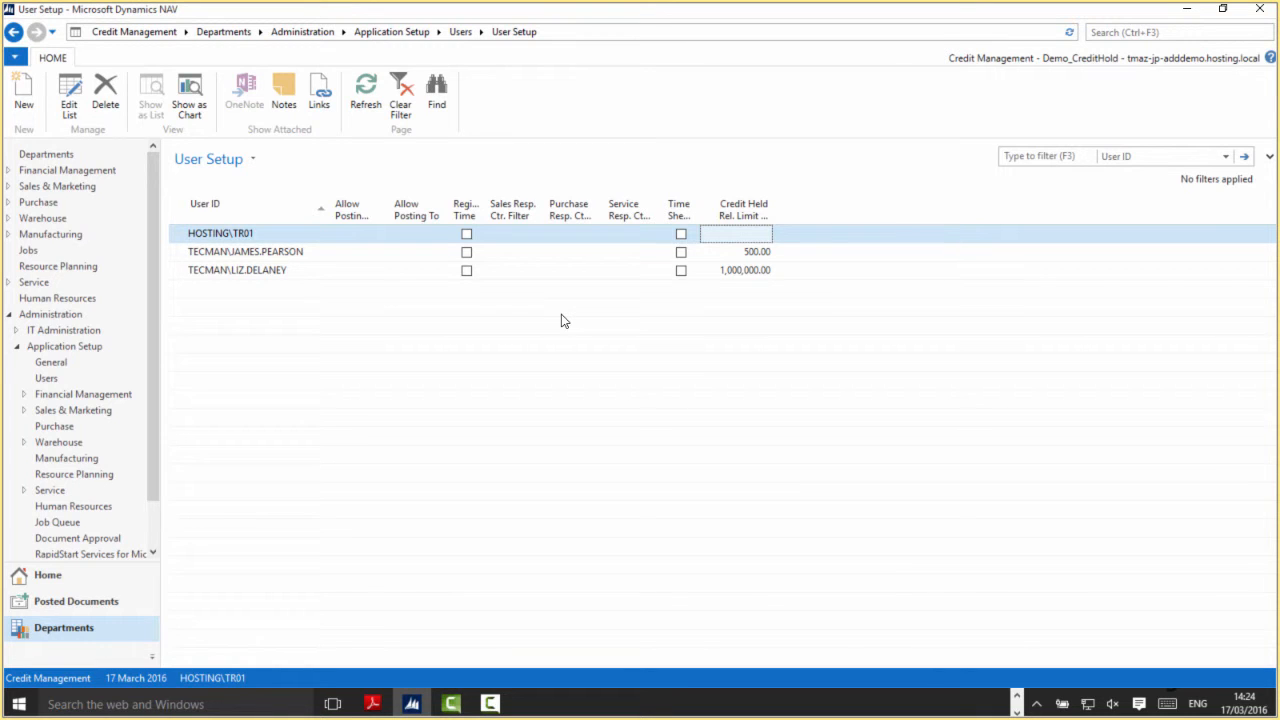
pyautogui.click(250, 232)
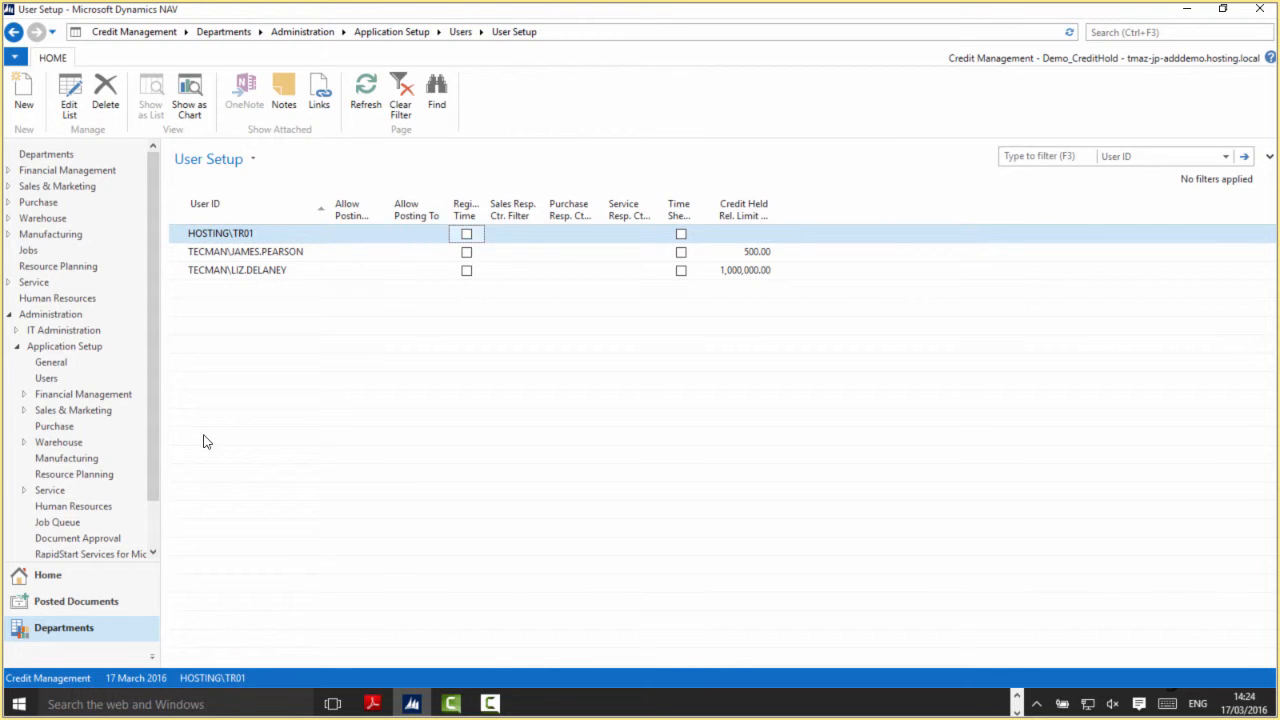
pyautogui.click(736, 232)
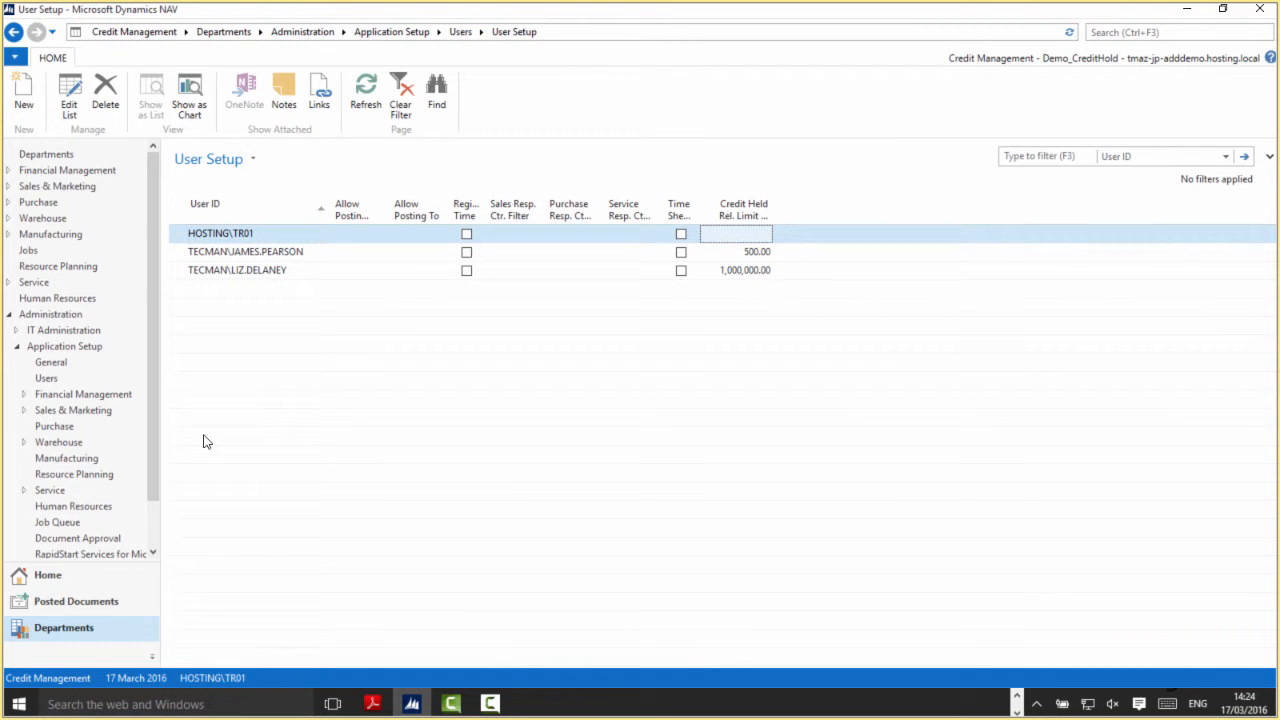